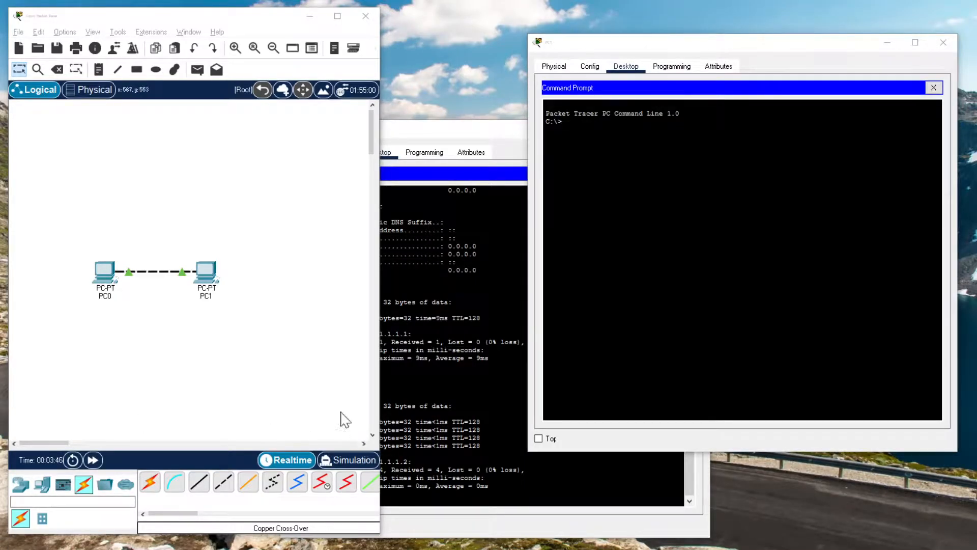
pyautogui.moveTo(90, 260)
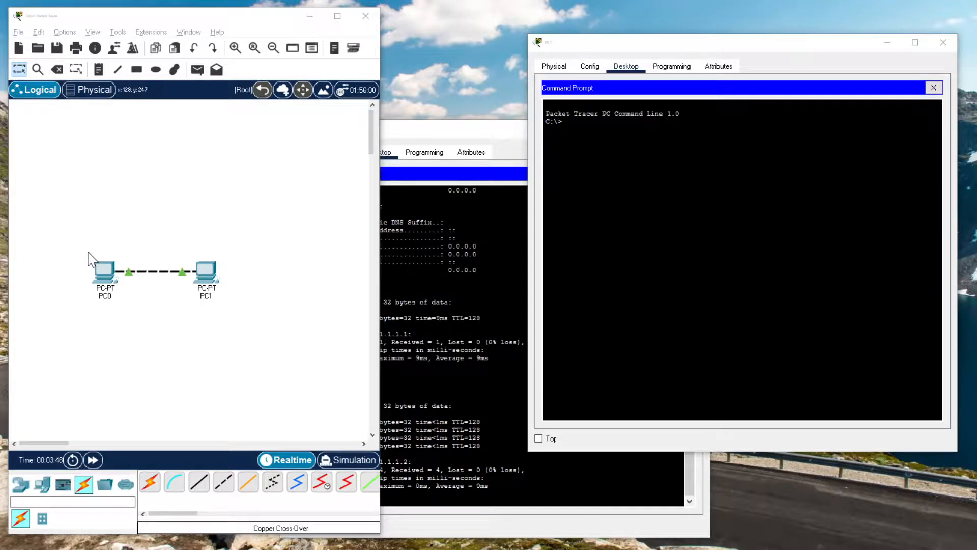
pyautogui.moveTo(70, 260)
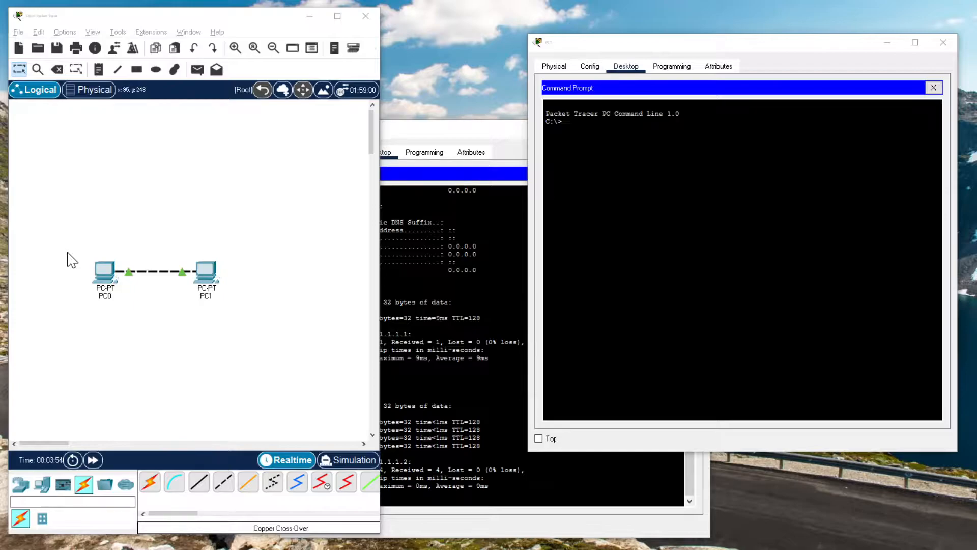
pyautogui.moveTo(146, 276)
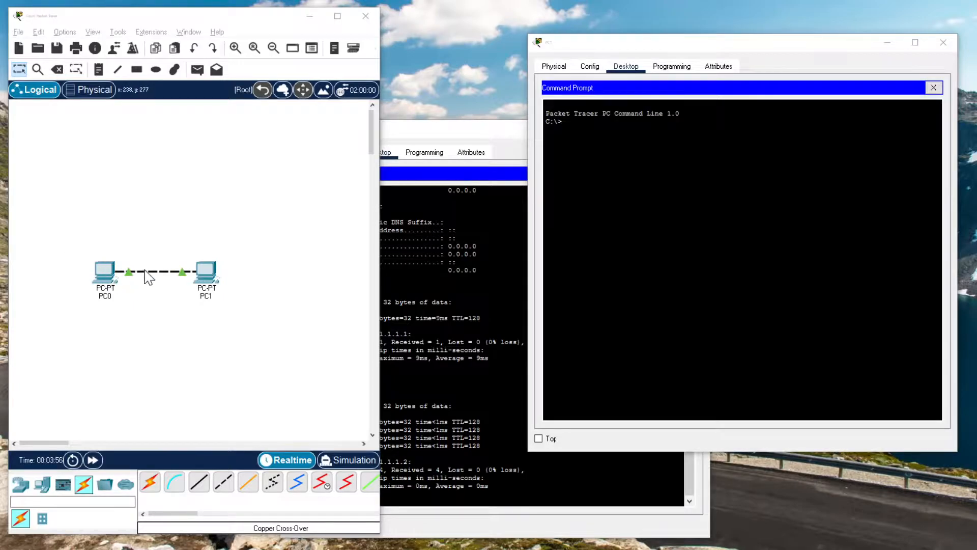
pyautogui.moveTo(182, 392)
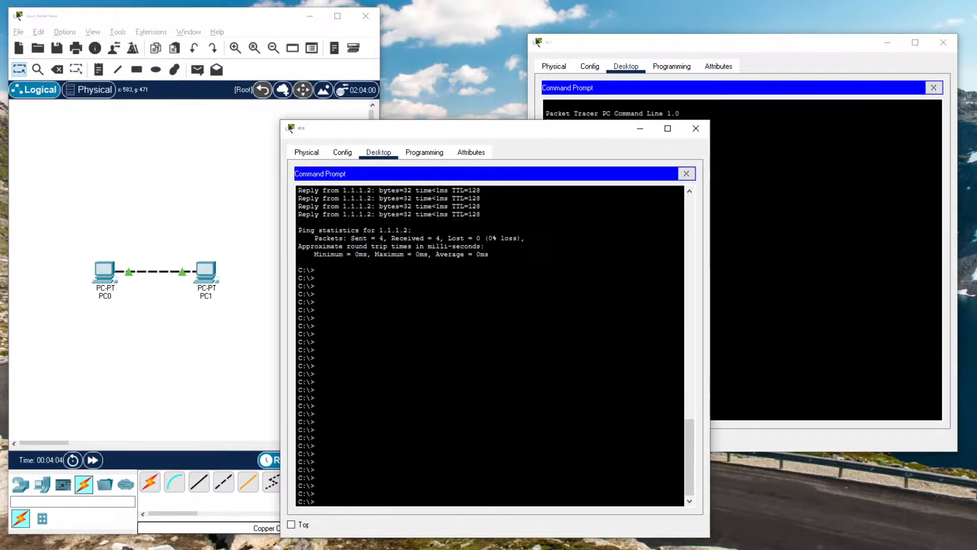
# On PC0, confirm address 1.1.1.1 with ipconfig, then run a continuous ping to 1.1.1.2 and stop it.
pyautogui.write('ipconfig')
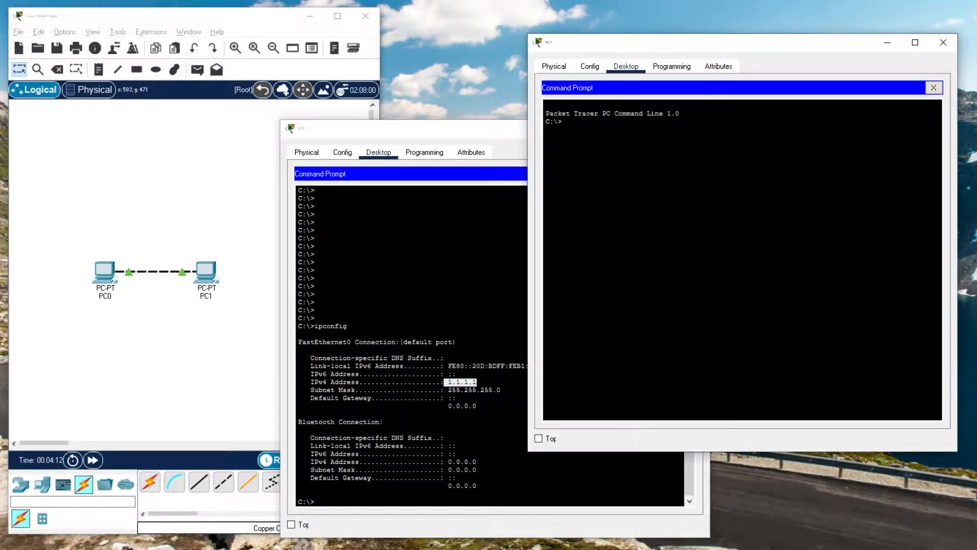
pyautogui.write('ipconfig')
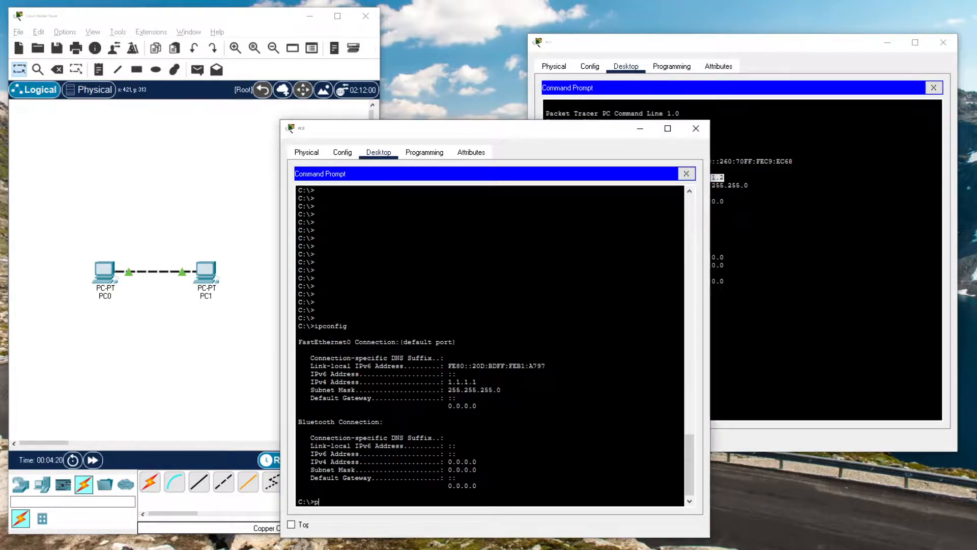
pyautogui.write('ing 1.1')
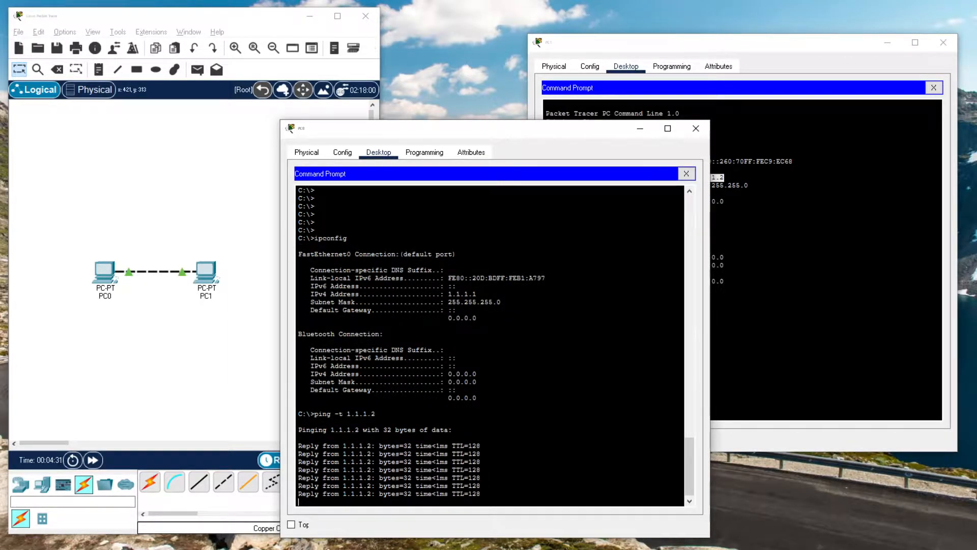
pyautogui.press('Ctrl+C')
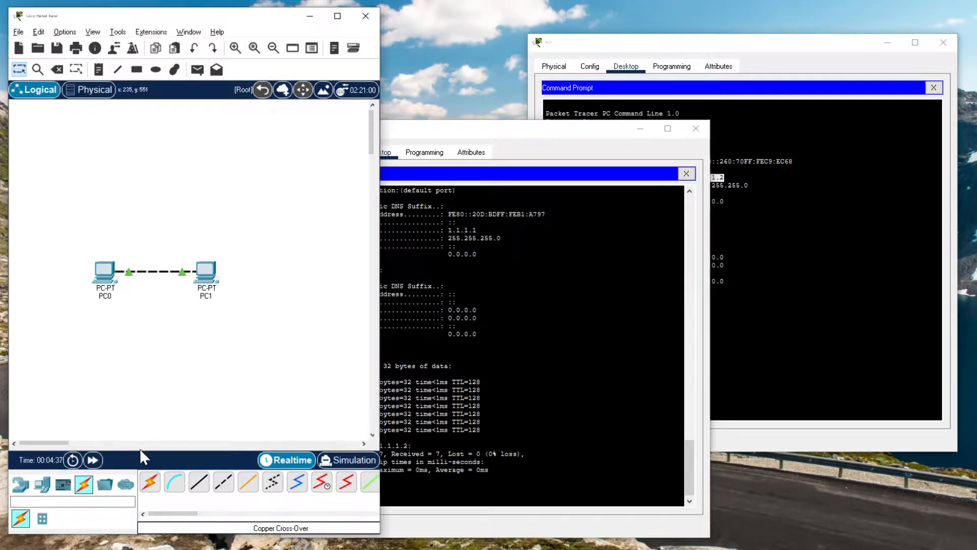
# Add a Sniffer from End Devices and inspect its Config and GUI settings.
pyautogui.click(39, 483)
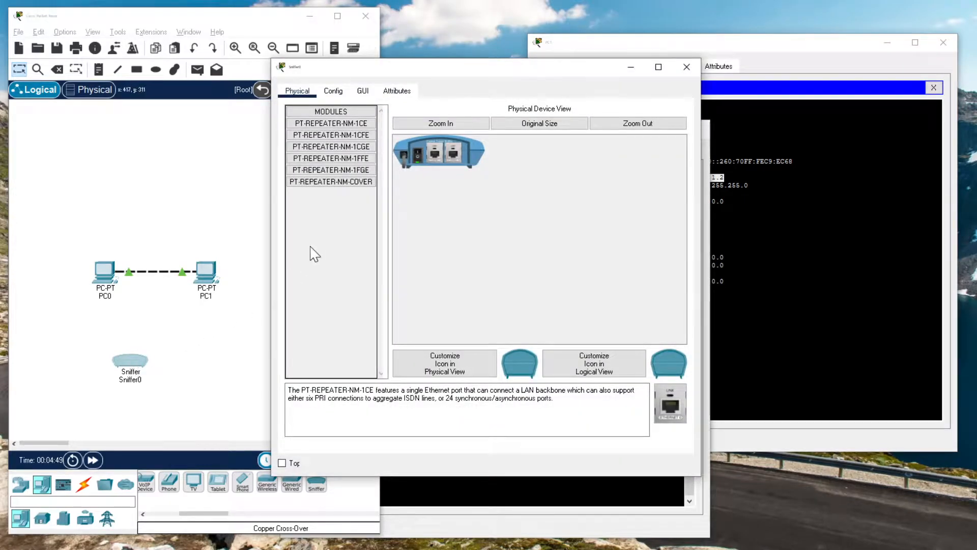
pyautogui.click(333, 91)
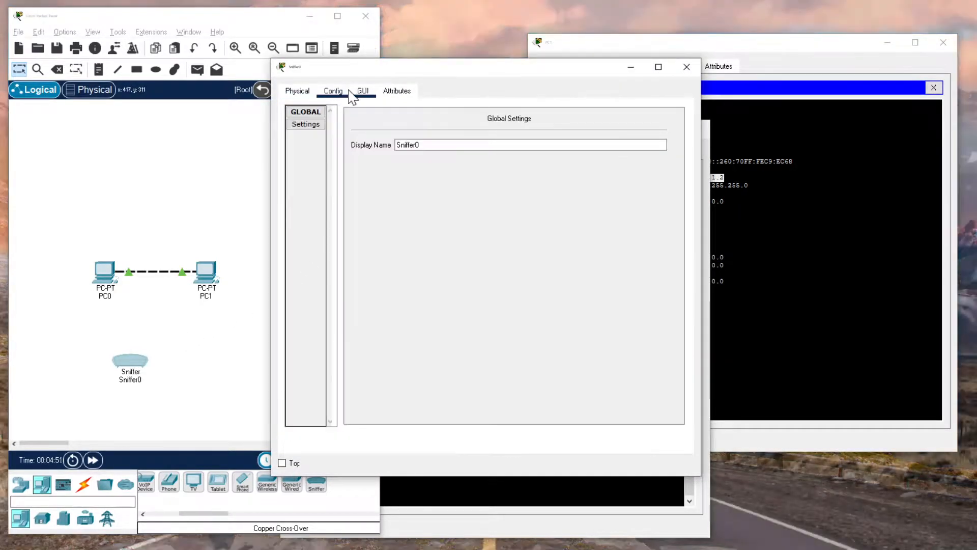
pyautogui.click(363, 91)
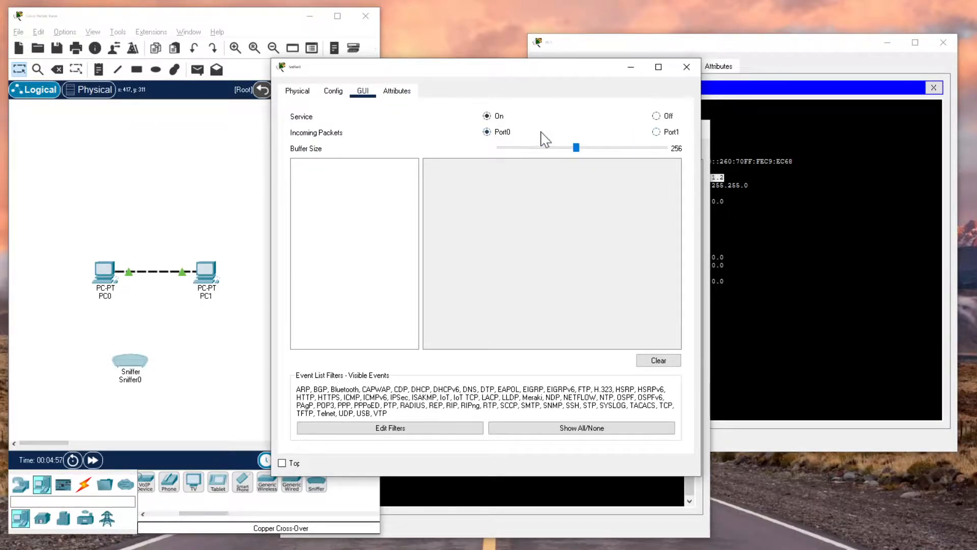
pyautogui.click(297, 90)
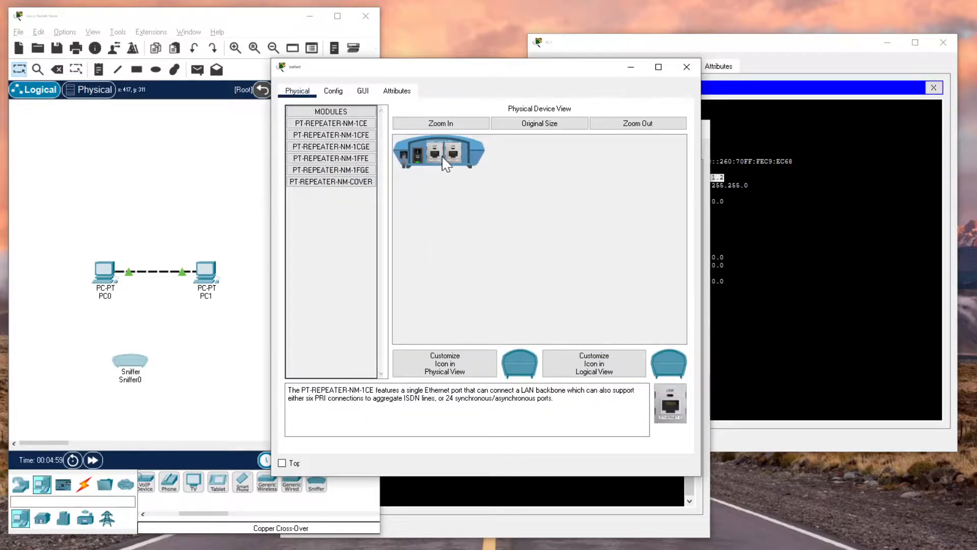
pyautogui.moveTo(487, 233)
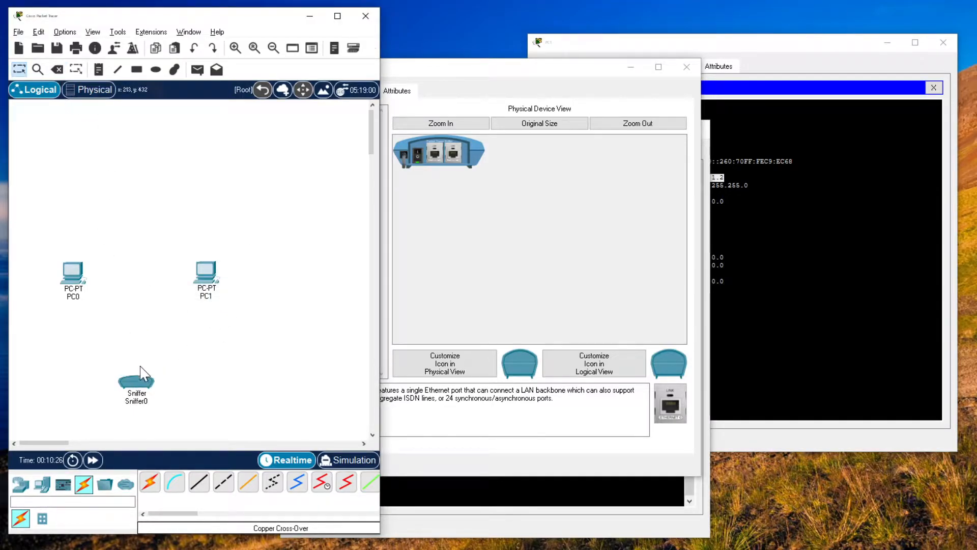
# Move Sniffer0 beside PC0 and cable it to Sniffer0's Ethernet0 port.
pyautogui.moveTo(136, 380); pyautogui.dragTo(124, 277)
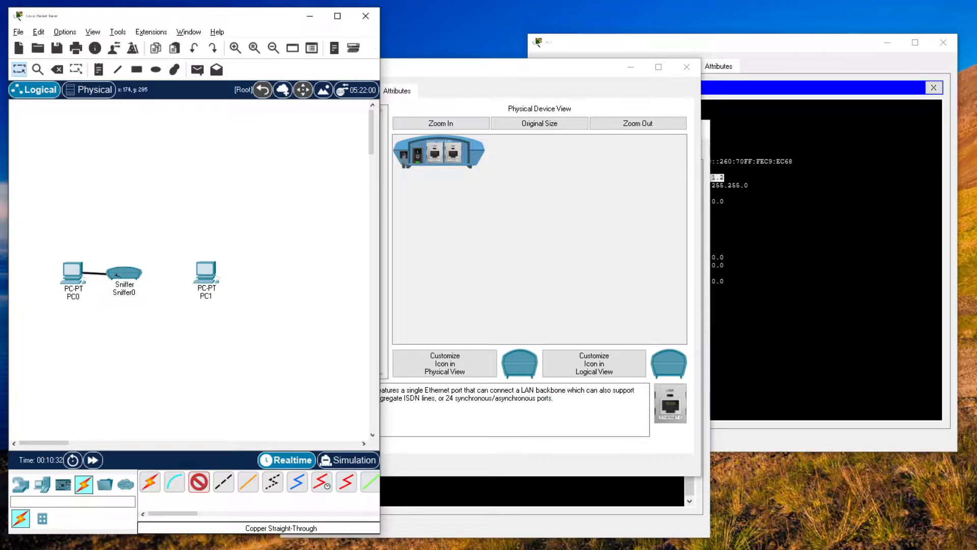
pyautogui.click(124, 274)
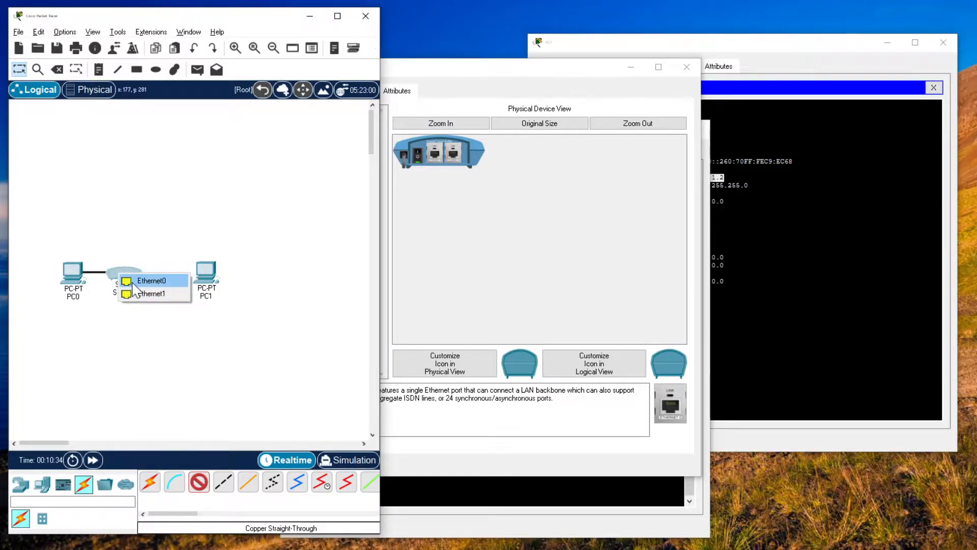
pyautogui.click(148, 280)
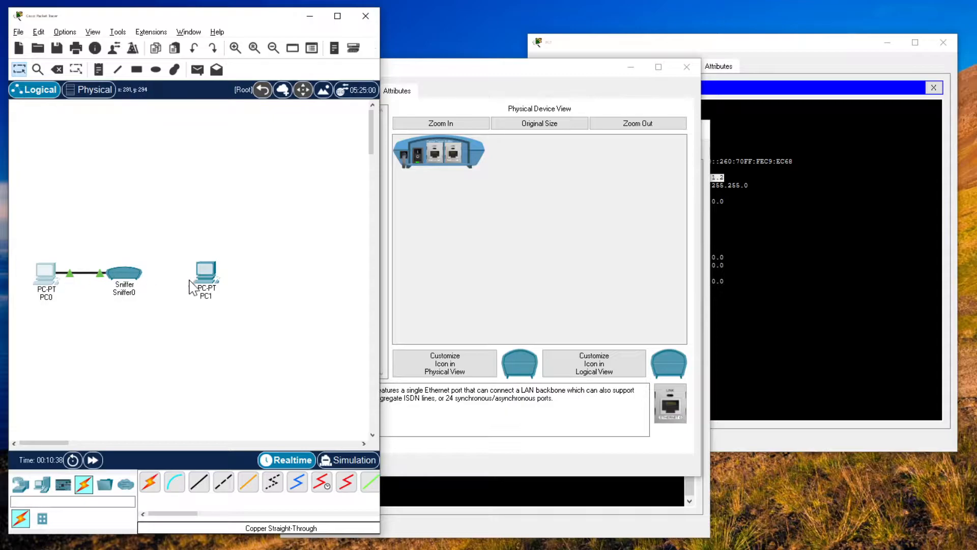
# Shift PC1 right, add Sniffer1, and cable PC1 to Sniffer1's Ethernet0 port.
pyautogui.moveTo(206, 277); pyautogui.dragTo(247, 284)
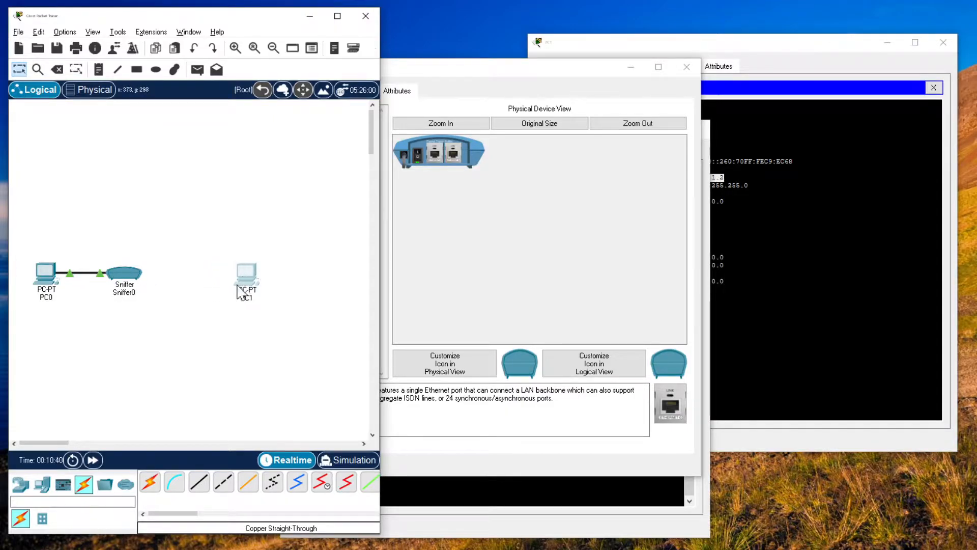
pyautogui.moveTo(44, 485)
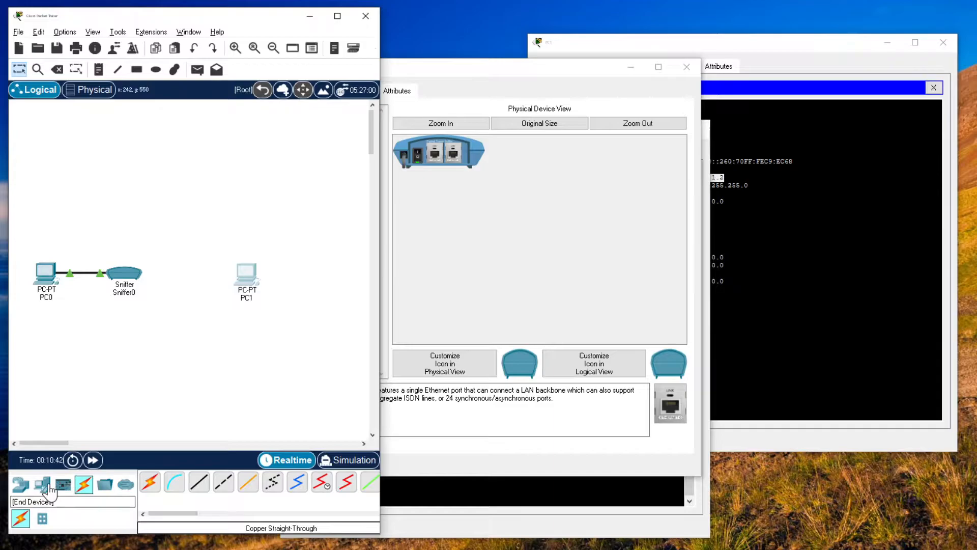
pyautogui.click(41, 482)
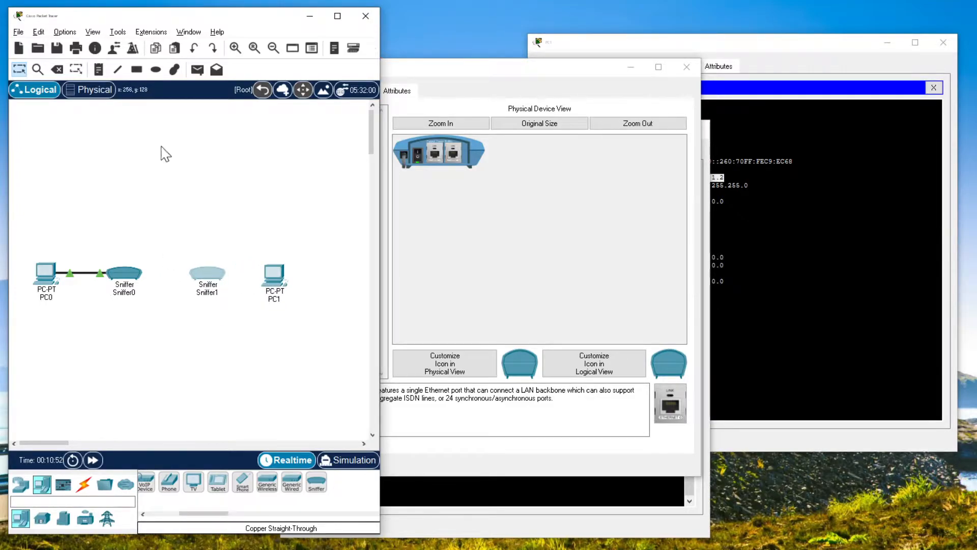
pyautogui.click(83, 482)
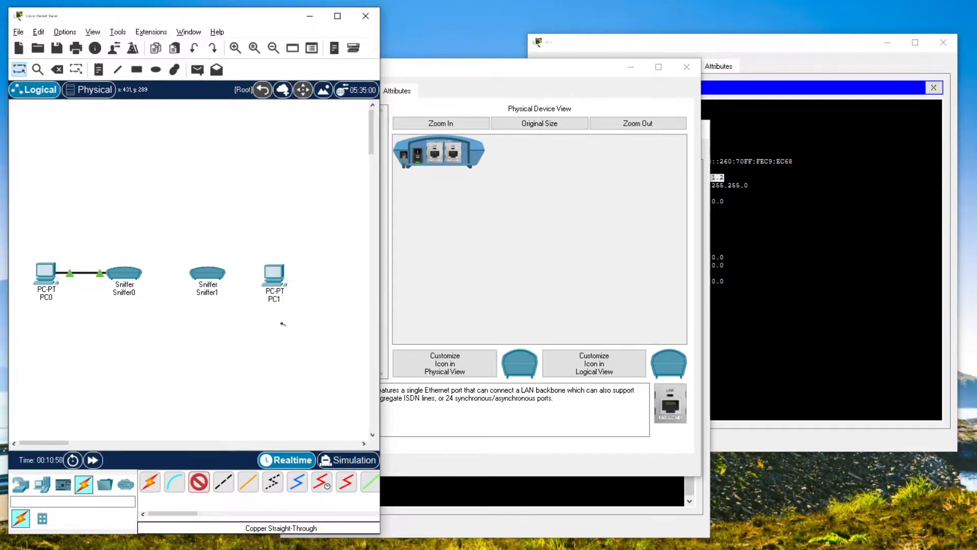
pyautogui.click(208, 272)
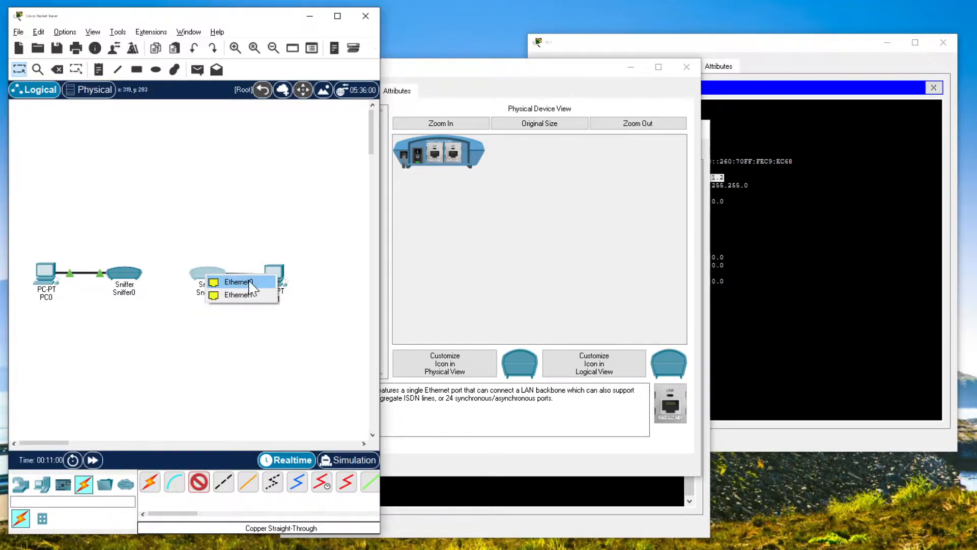
pyautogui.click(238, 282)
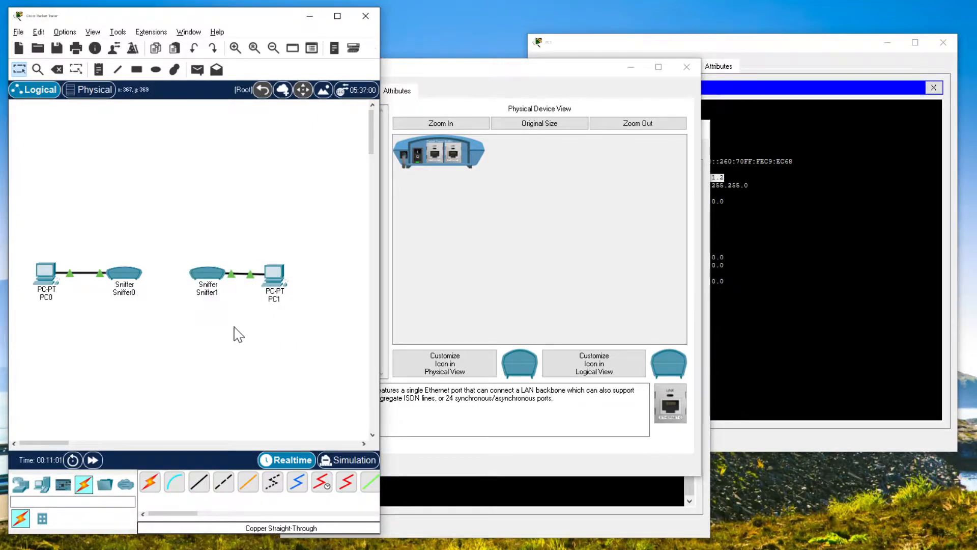
pyautogui.click(221, 482)
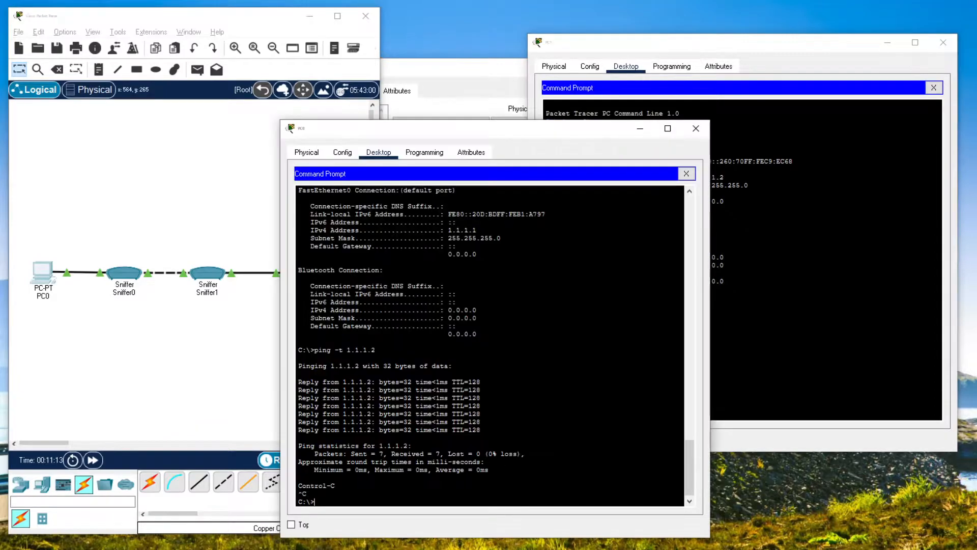
# Start a continuous ping from PC0 to 1.1.1.2 with ping -t 1.1.1.2.
pyautogui.write('ping -t 1.1.1.2')
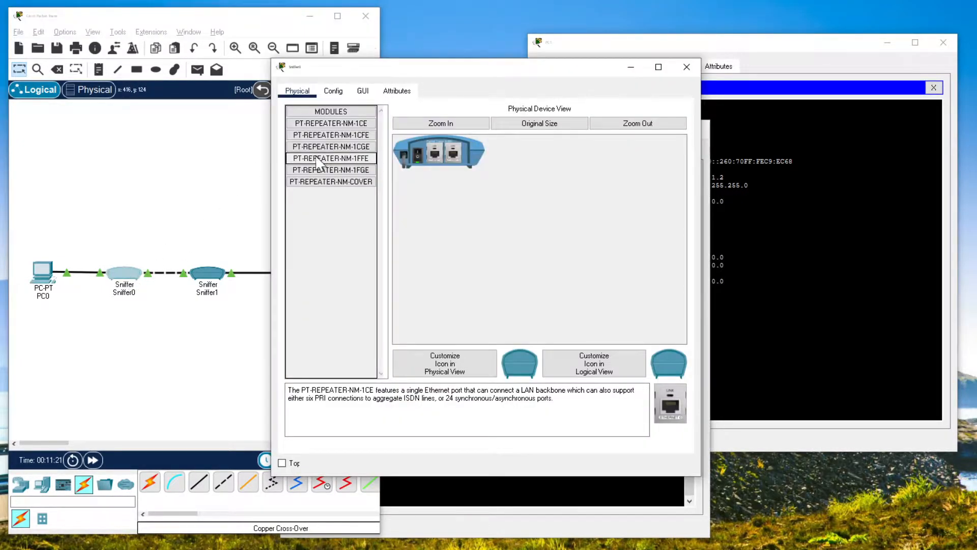
# View the captured packet lists in Sniffer0's and Sniffer1's GUI tabs.
pyautogui.click(334, 90)
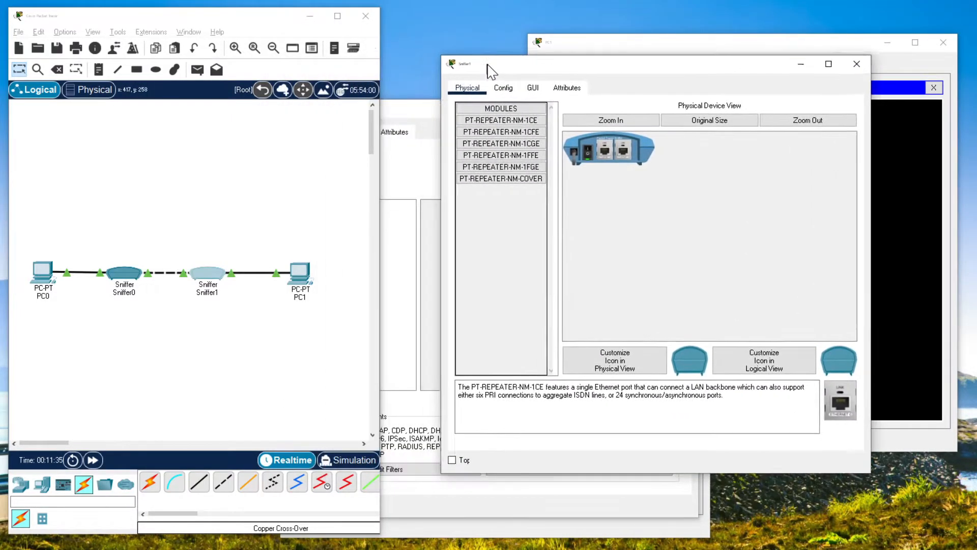
pyautogui.click(532, 88)
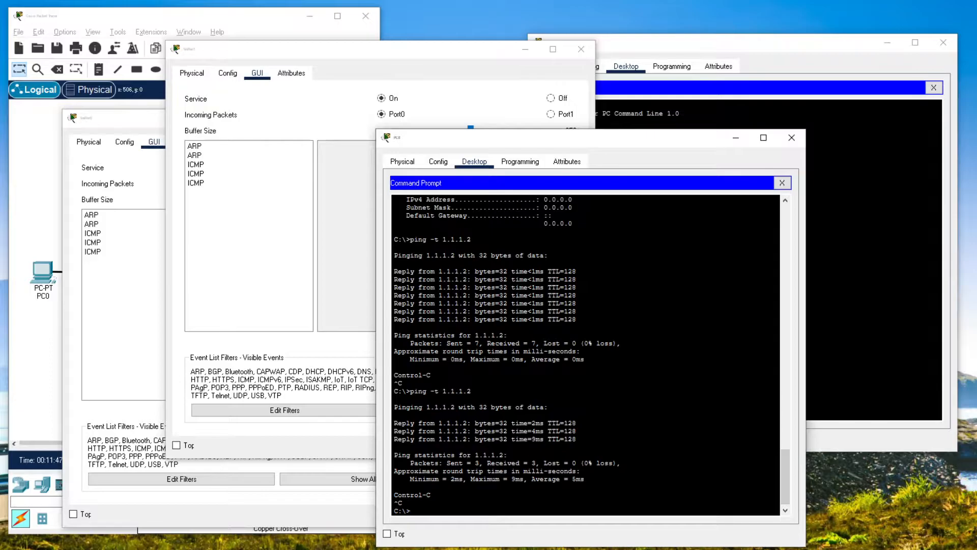
# Ping 1.1.1.2 three times from PC0 while the sniffers capture the ICMP packets.
pyautogui.write('ping')
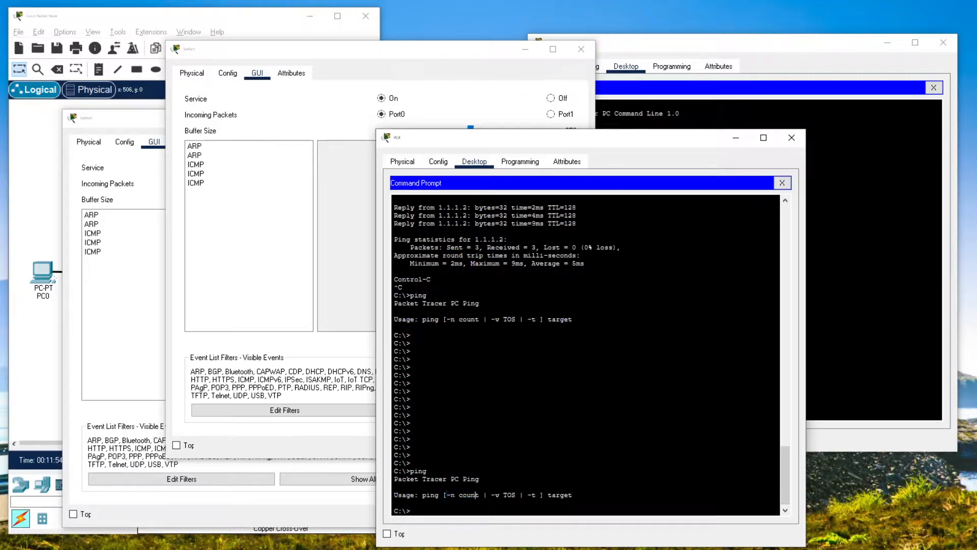
pyautogui.write('ping -n 3')
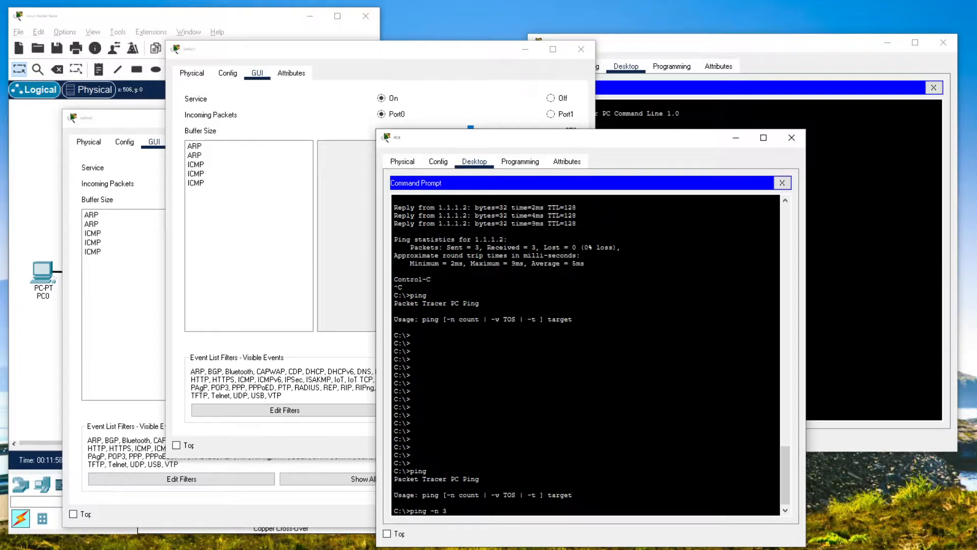
pyautogui.write('1.1.1.')
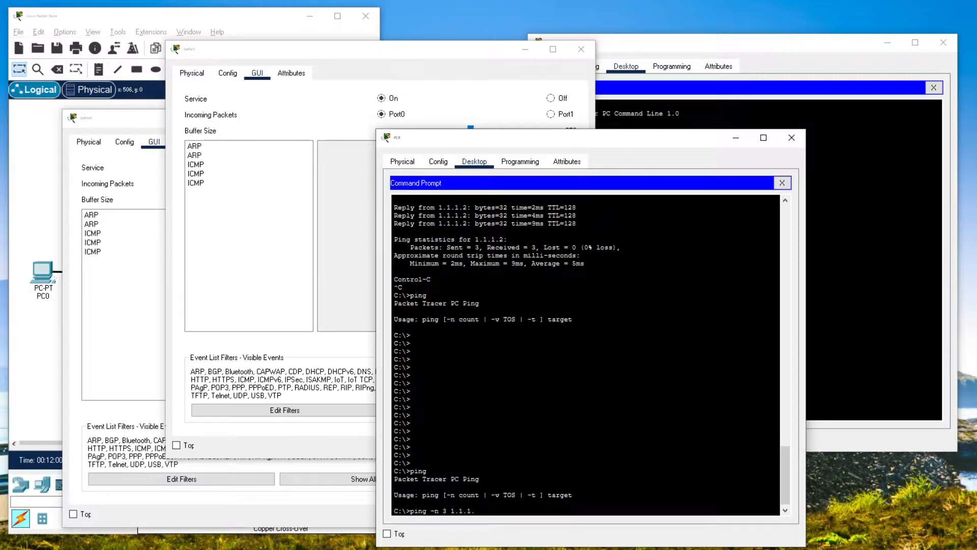
pyautogui.write('2')
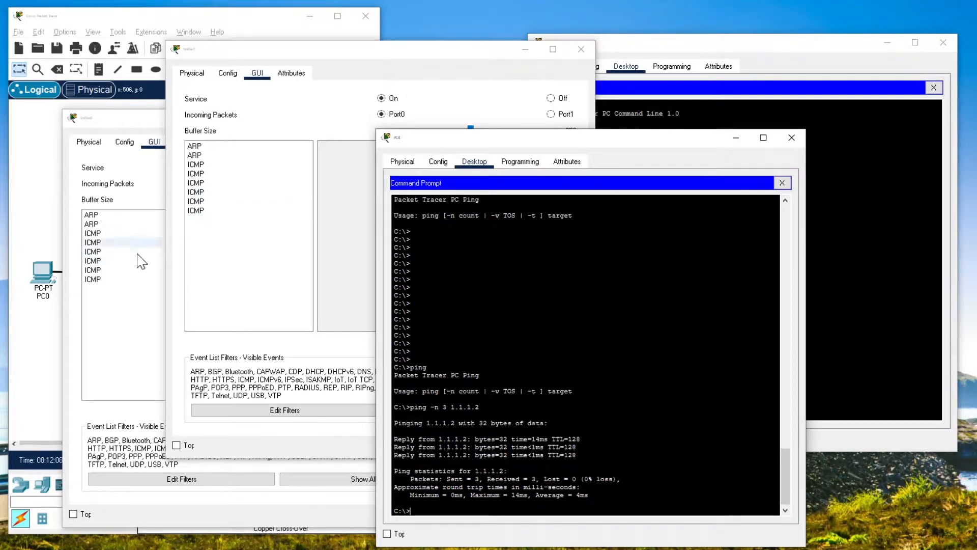
pyautogui.moveTo(174, 308)
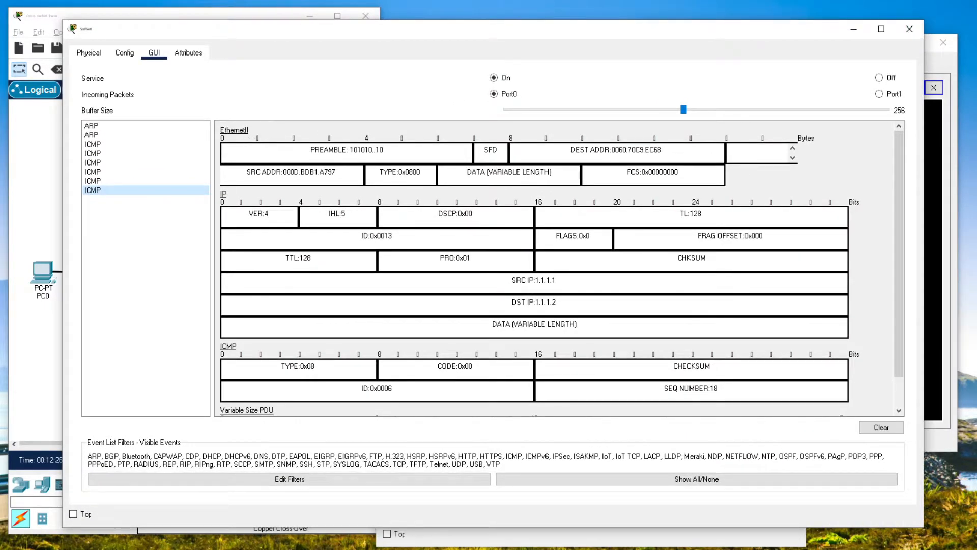
pyautogui.moveTo(212, 290)
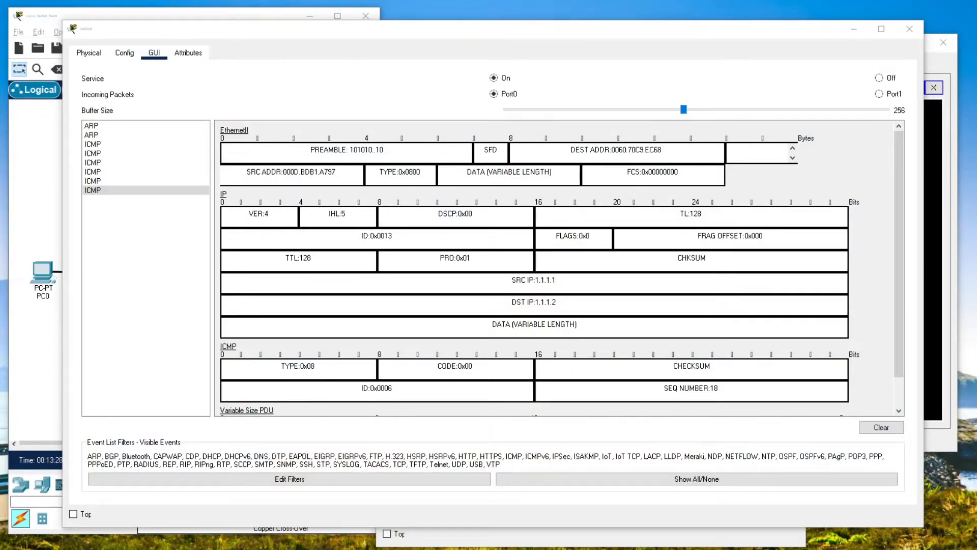
pyautogui.moveTo(886, 322)
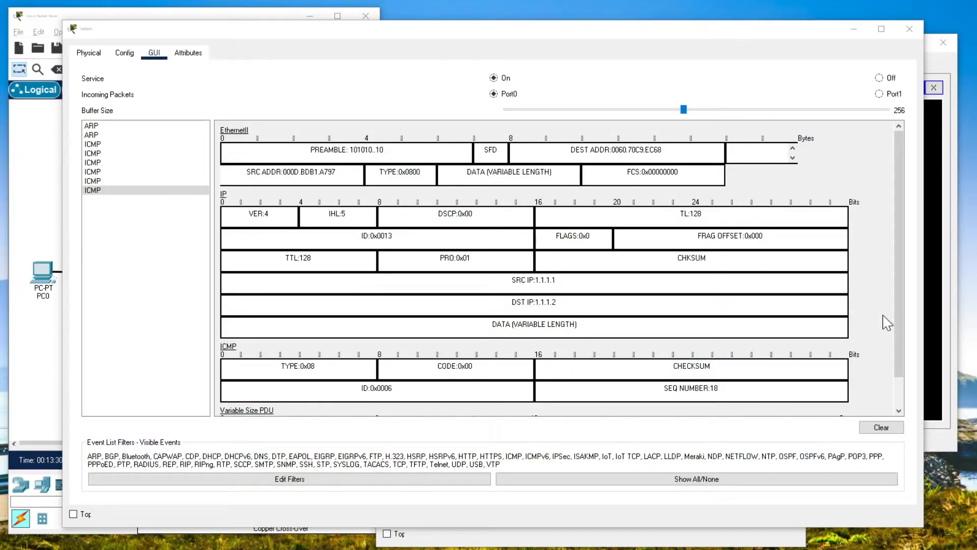
pyautogui.scroll(-3)
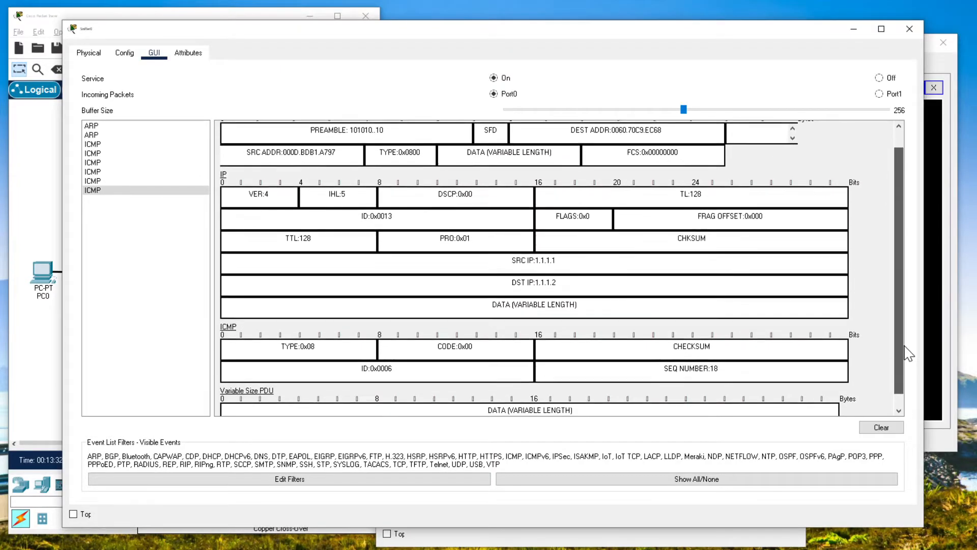
pyautogui.scroll(-3)
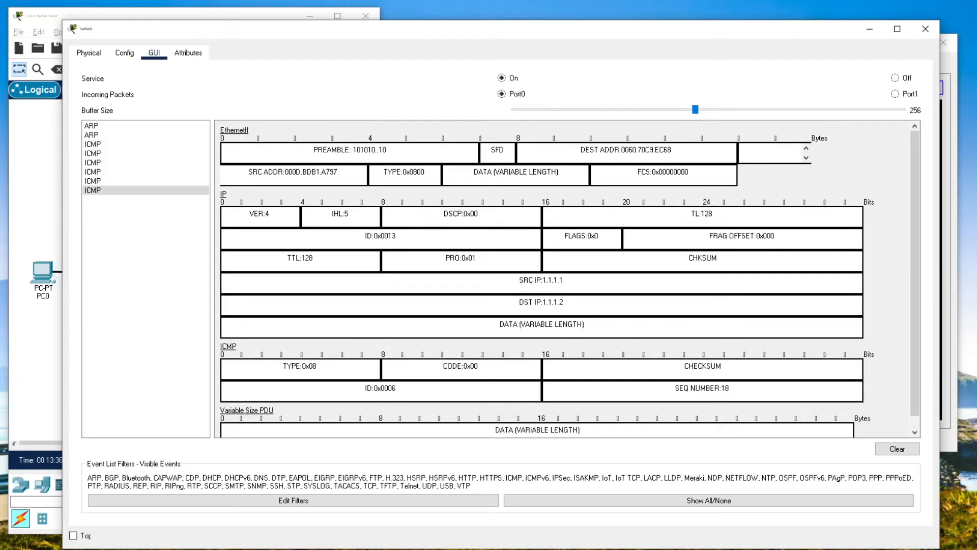
pyautogui.moveTo(218, 285)
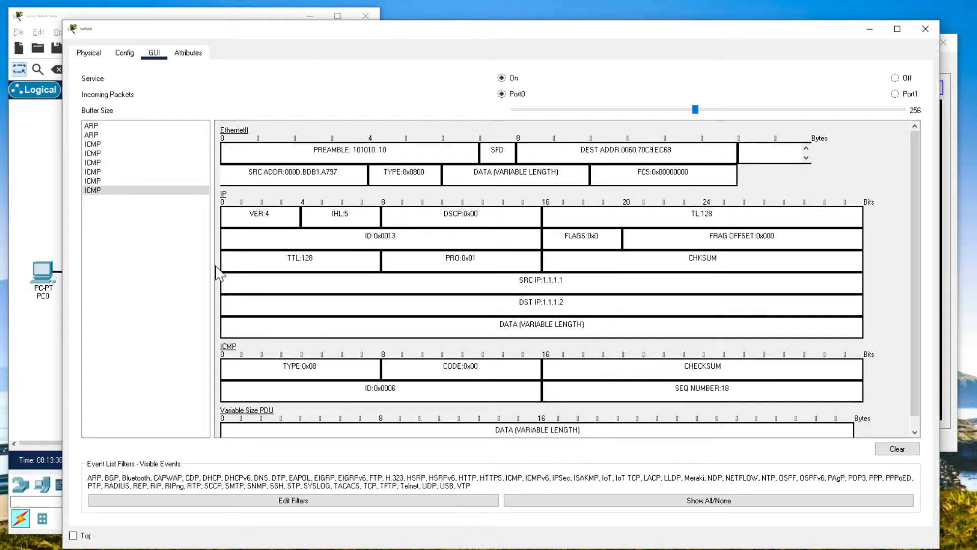
pyautogui.moveTo(230, 143)
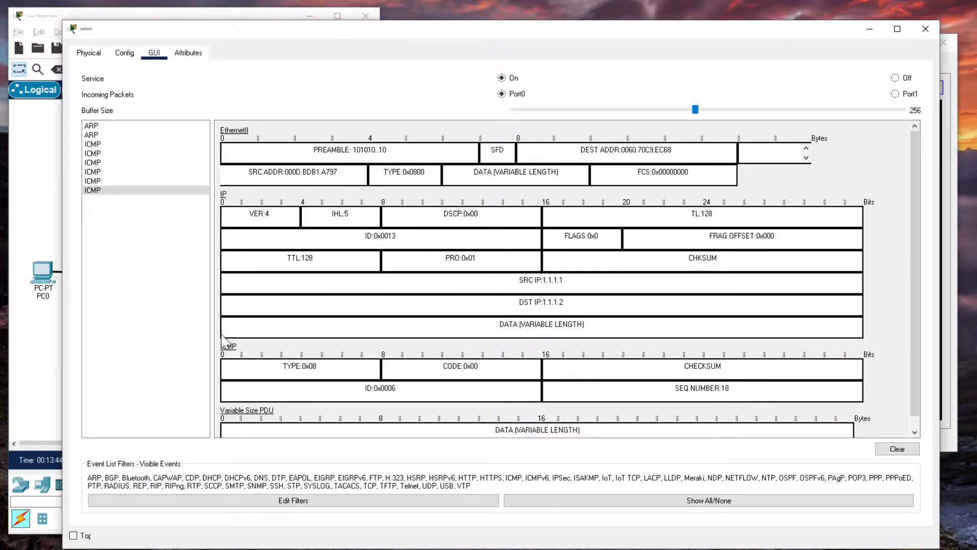
pyautogui.moveTo(282, 347)
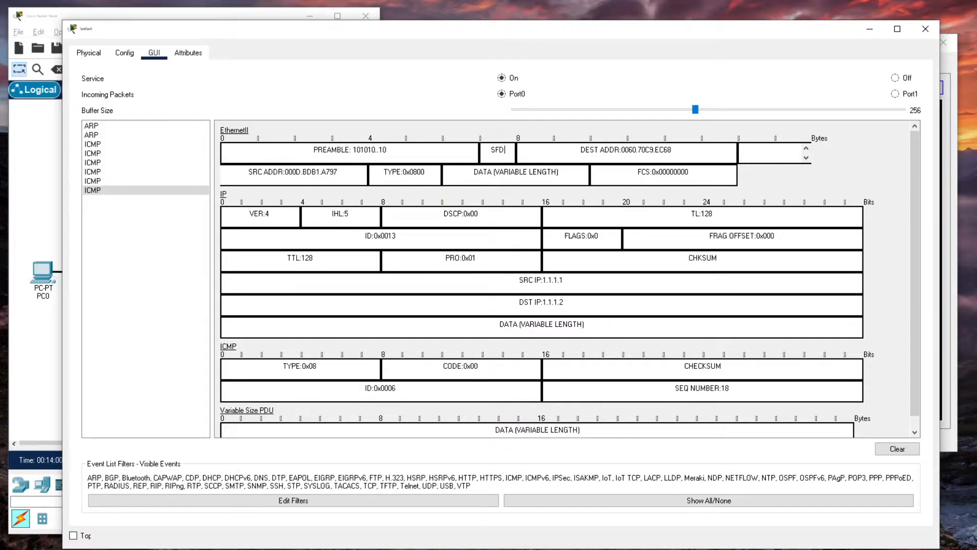
pyautogui.moveTo(522, 160)
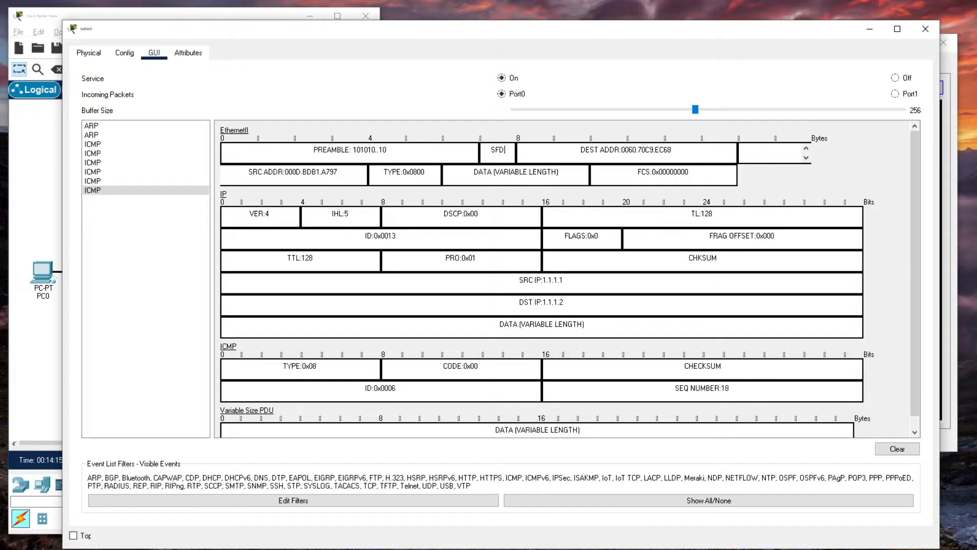
pyautogui.moveTo(404, 172)
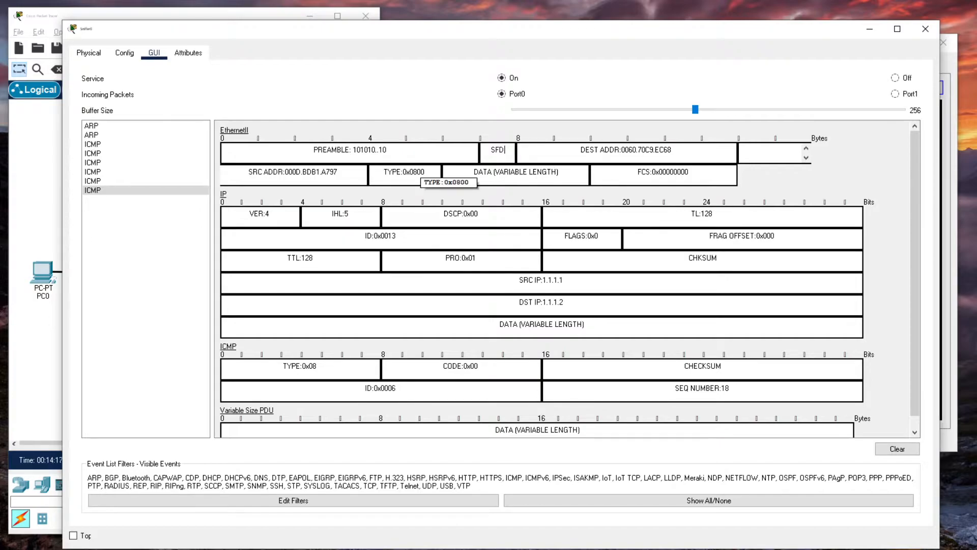
pyautogui.moveTo(515, 172)
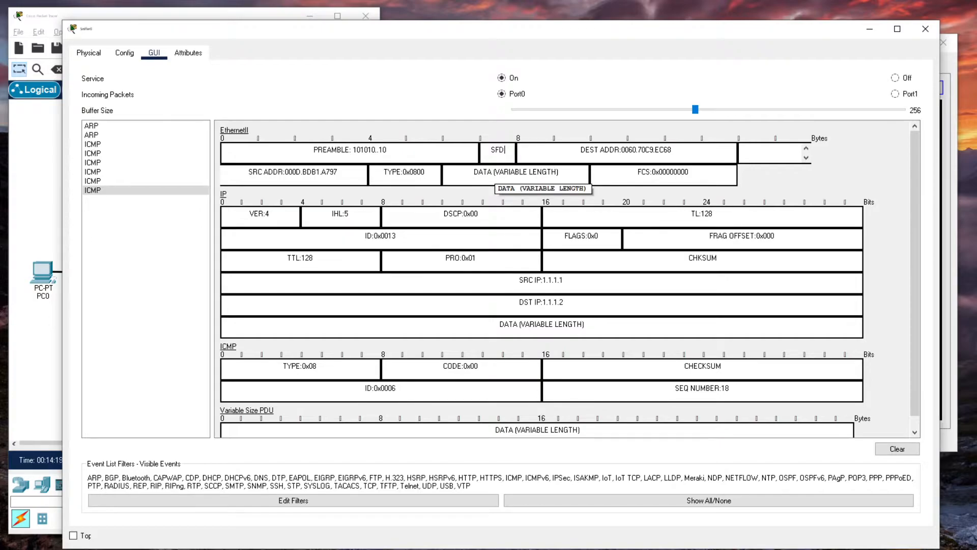
pyautogui.moveTo(661, 172)
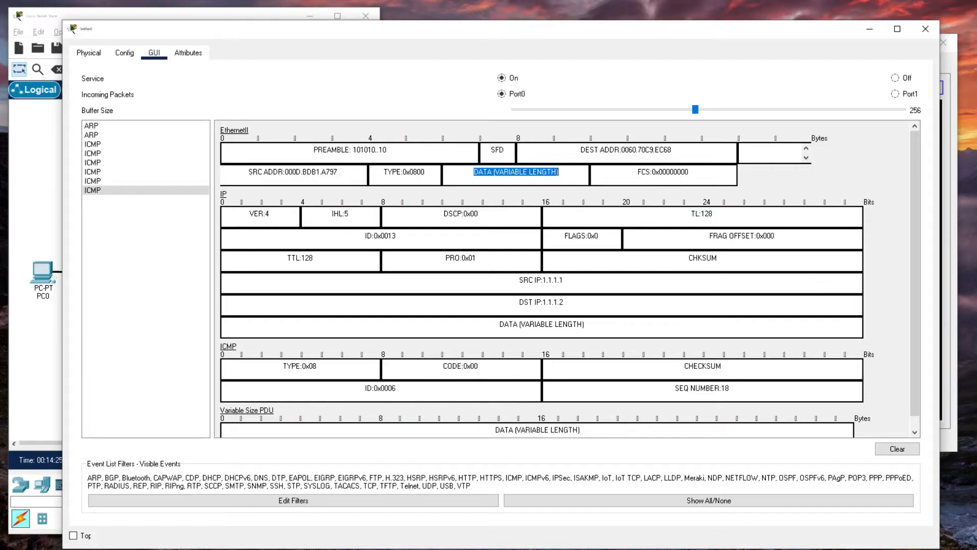
pyautogui.moveTo(528, 208)
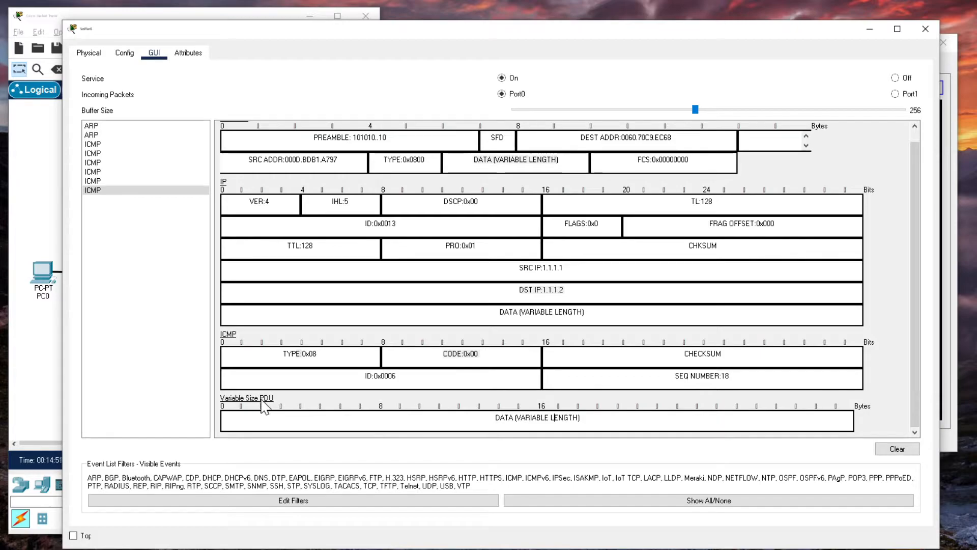
pyautogui.moveTo(409, 414)
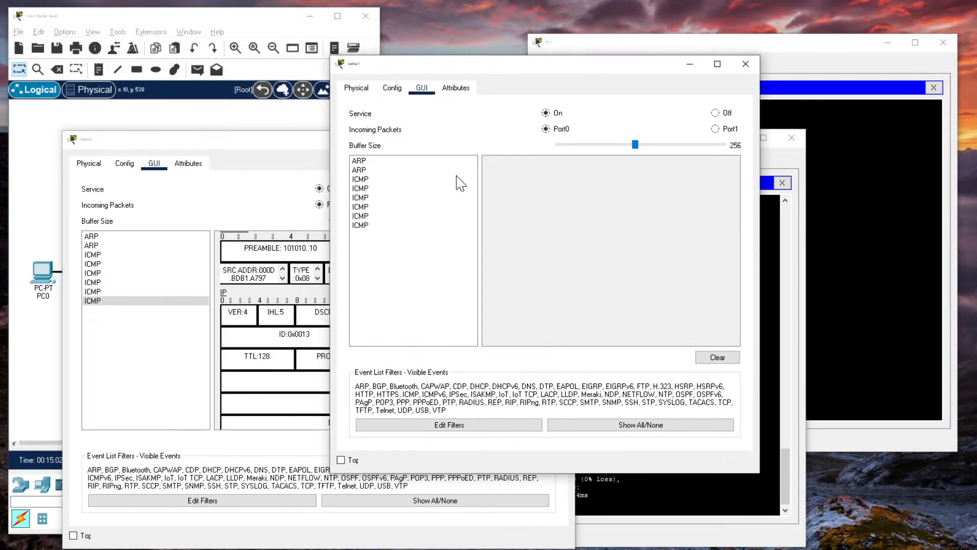
# Bring the second sniffer's capture window forward to view its ARP and ICMP packets.
pyautogui.click(360, 225)
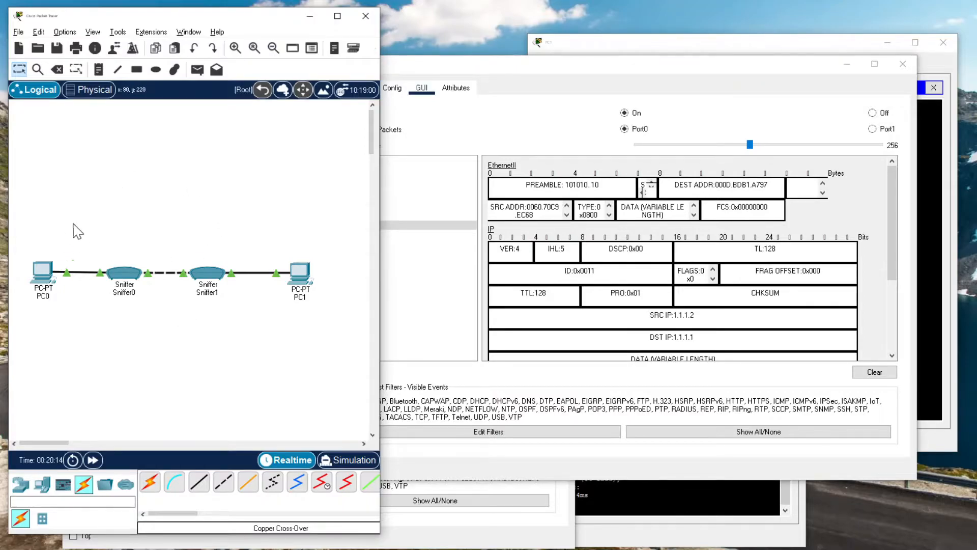
pyautogui.moveTo(232, 179)
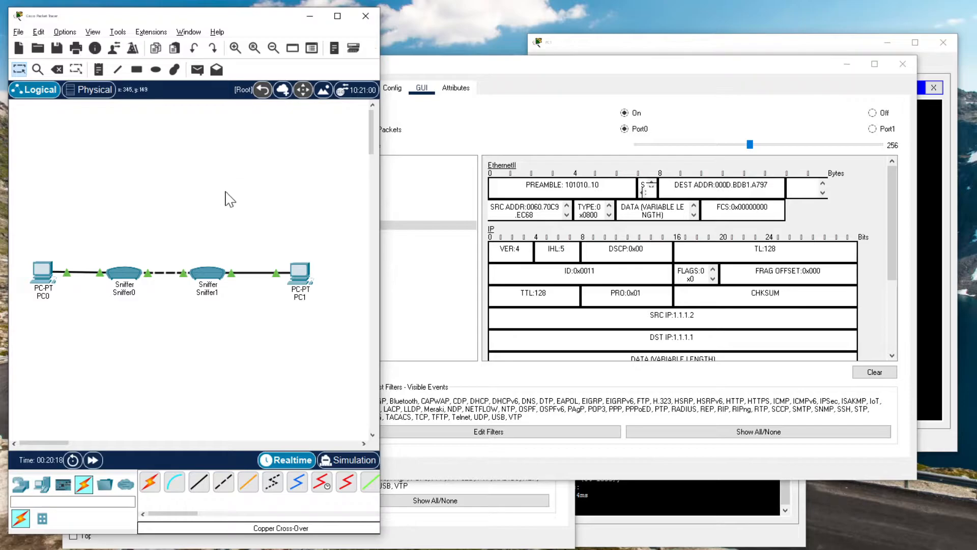
pyautogui.moveTo(257, 182)
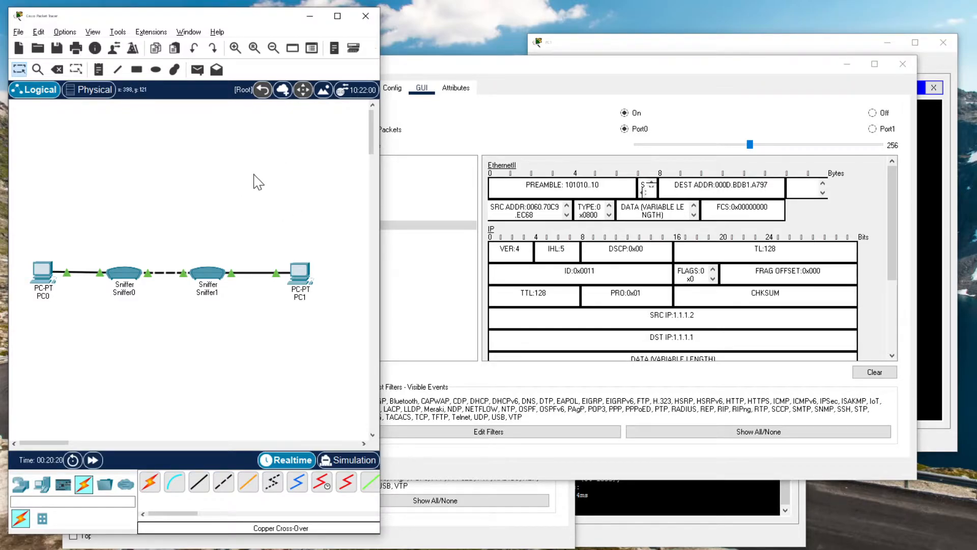
pyautogui.moveTo(64, 220)
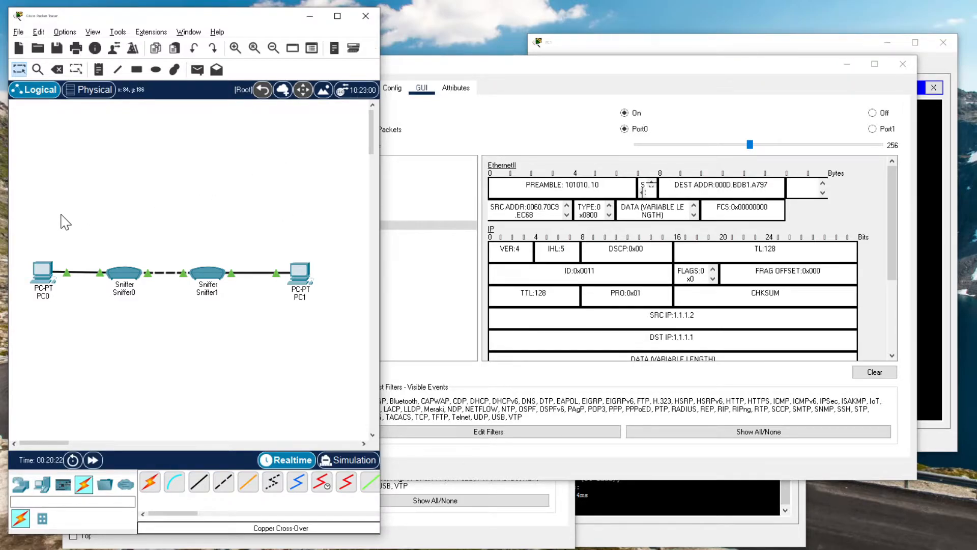
pyautogui.moveTo(86, 241)
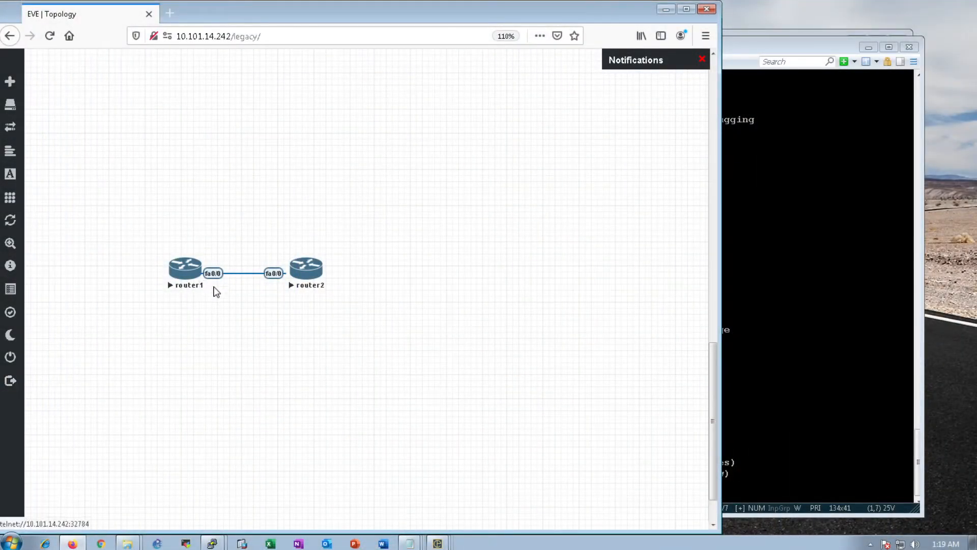
# On router1 and router2 consoles, enable and run sh ip int br to verify 1.1.1.1 and 1.1.1.2.
pyautogui.doubleClick(180, 265)
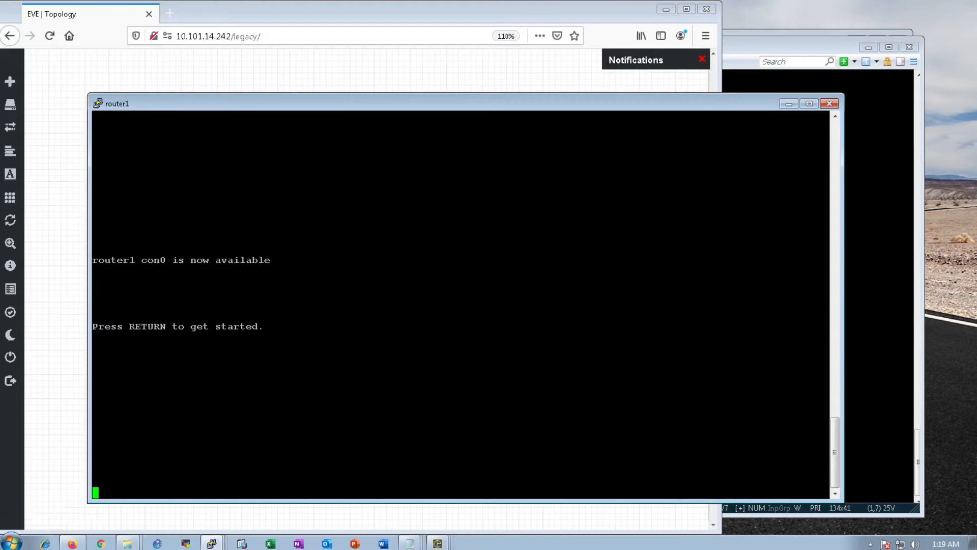
pyautogui.write('en')
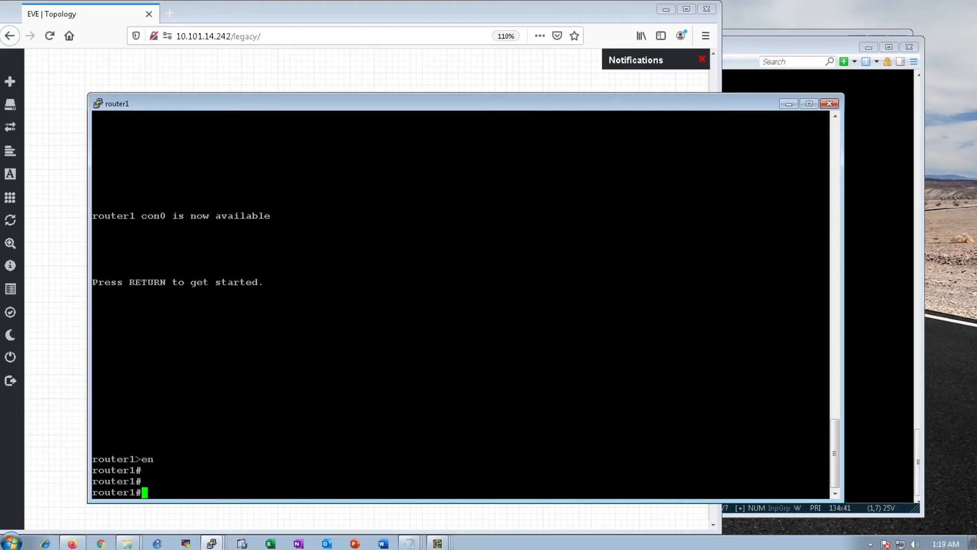
pyautogui.write('sh ip int br')
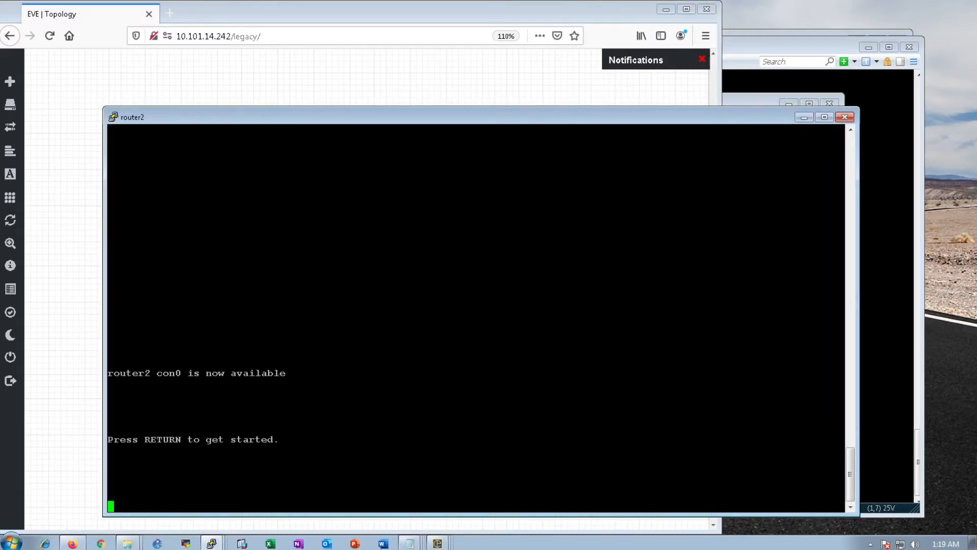
pyautogui.write('en')
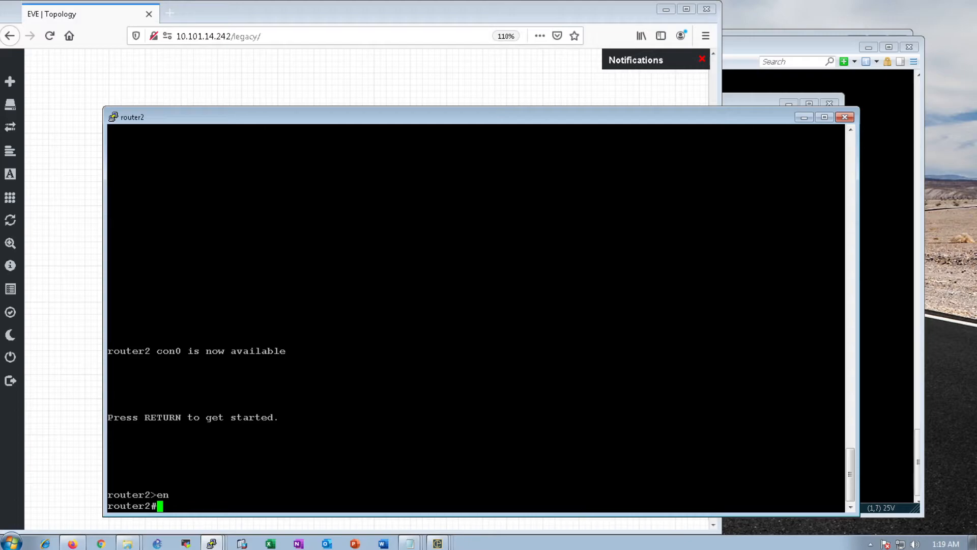
pyautogui.write('sh')
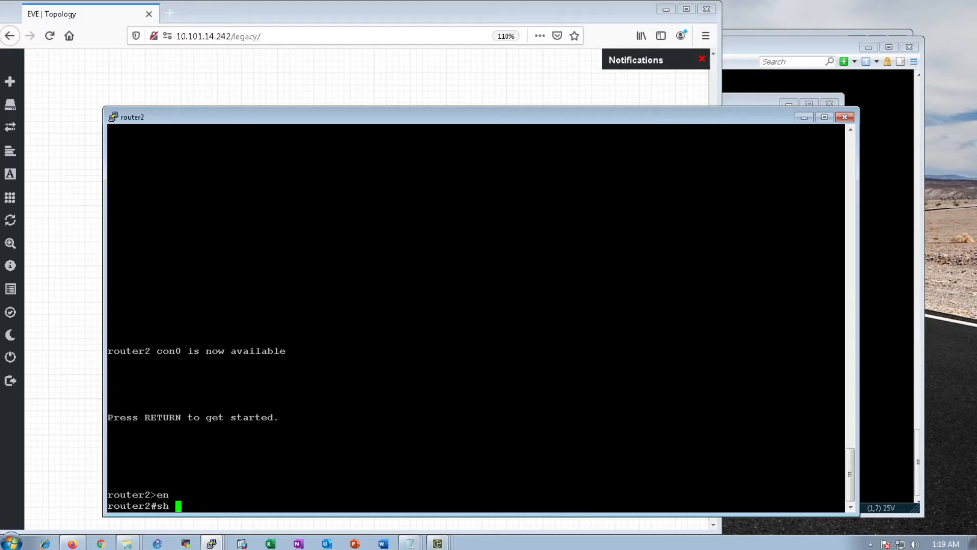
pyautogui.write('ip int bre')
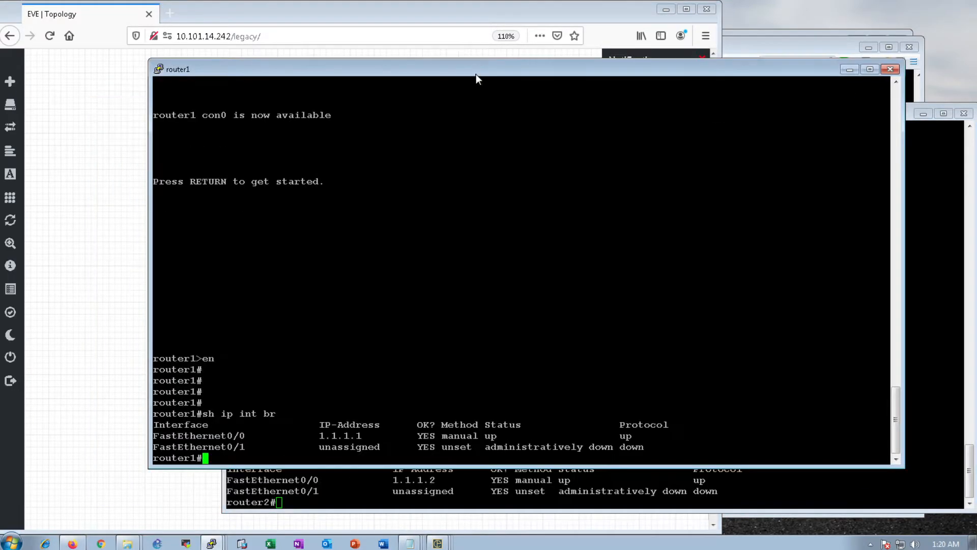
pyautogui.write('ping')
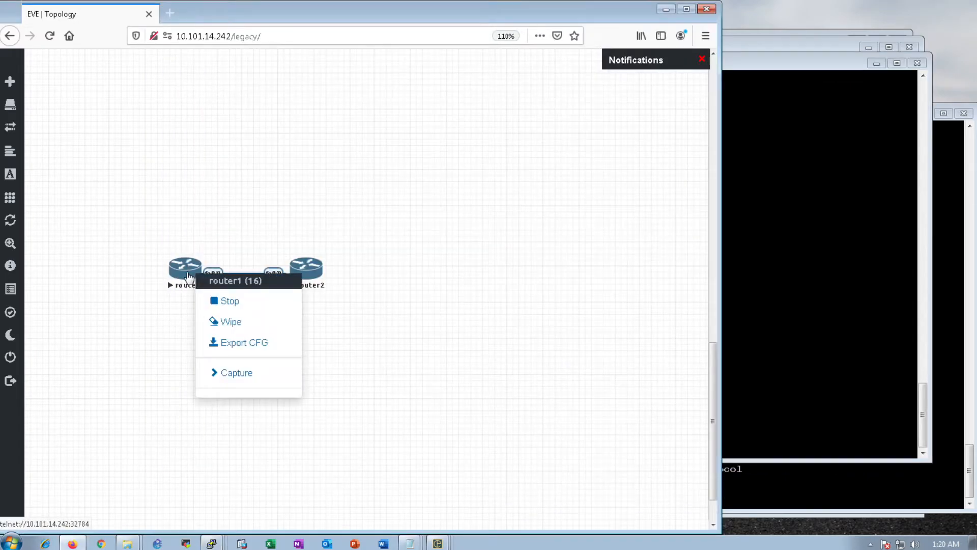
pyautogui.moveTo(232, 372)
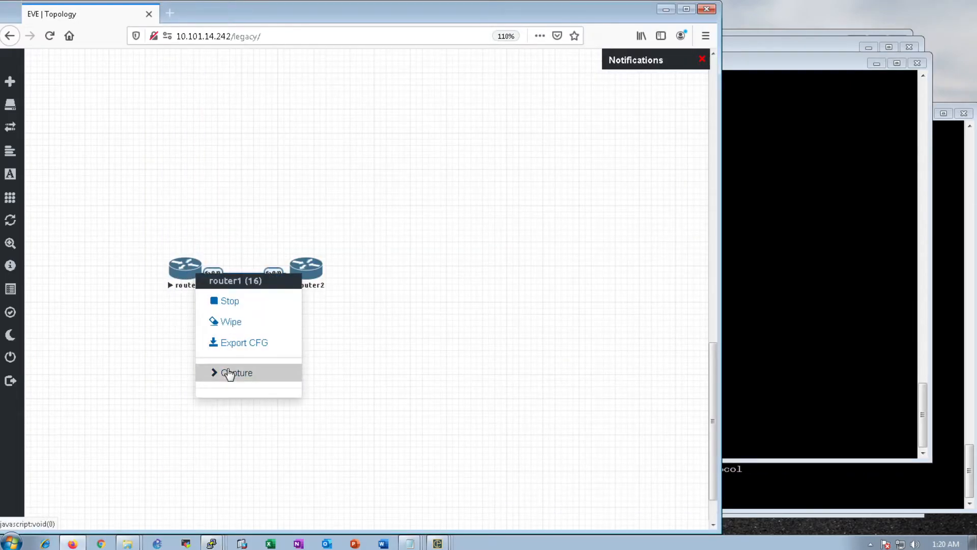
# Expand router1's Capture submenu to list interfaces fa0/0 and fa0/1.
pyautogui.click(239, 373)
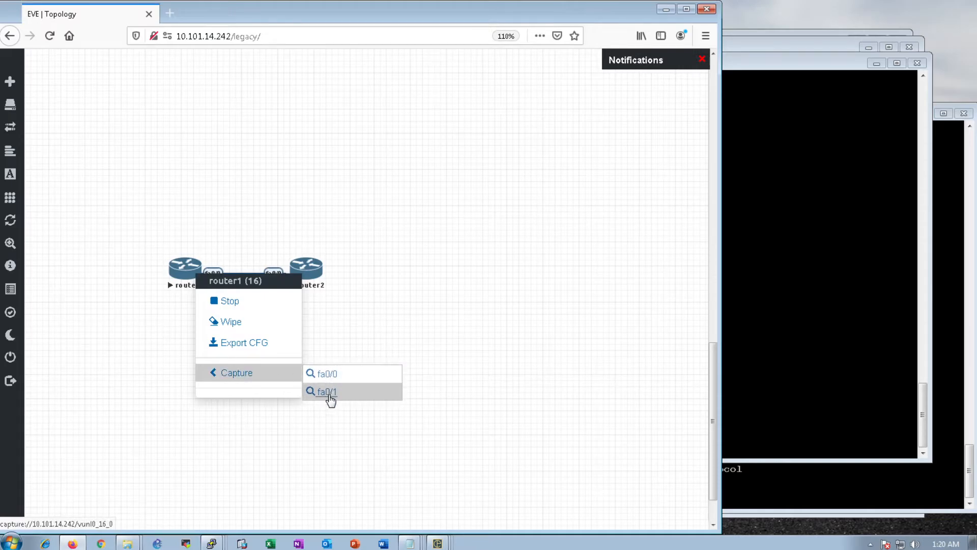
pyautogui.click(324, 391)
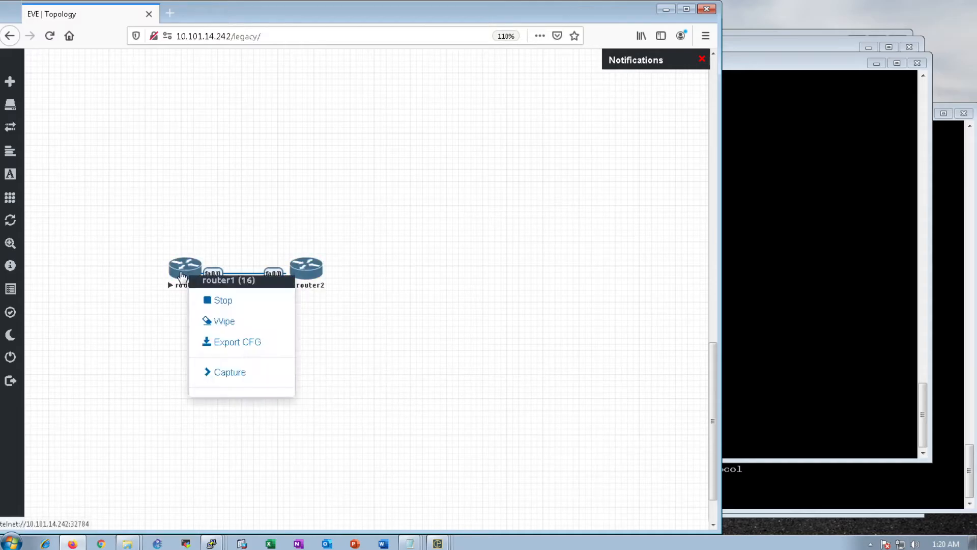
pyautogui.click(229, 372)
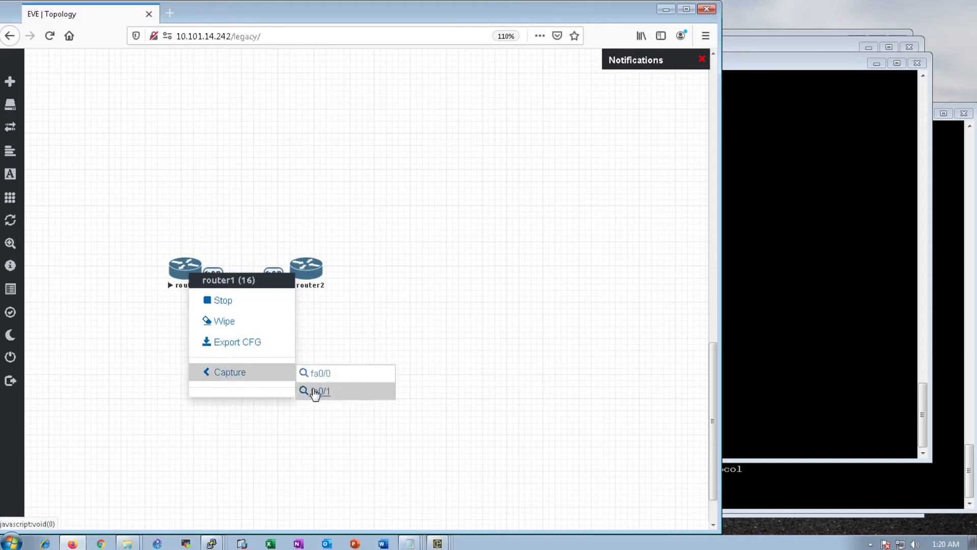
# Start a Wireshark packet capture on router1's chosen interface.
pyautogui.click(320, 390)
pyautogui.write('ping 1.1.1.2')
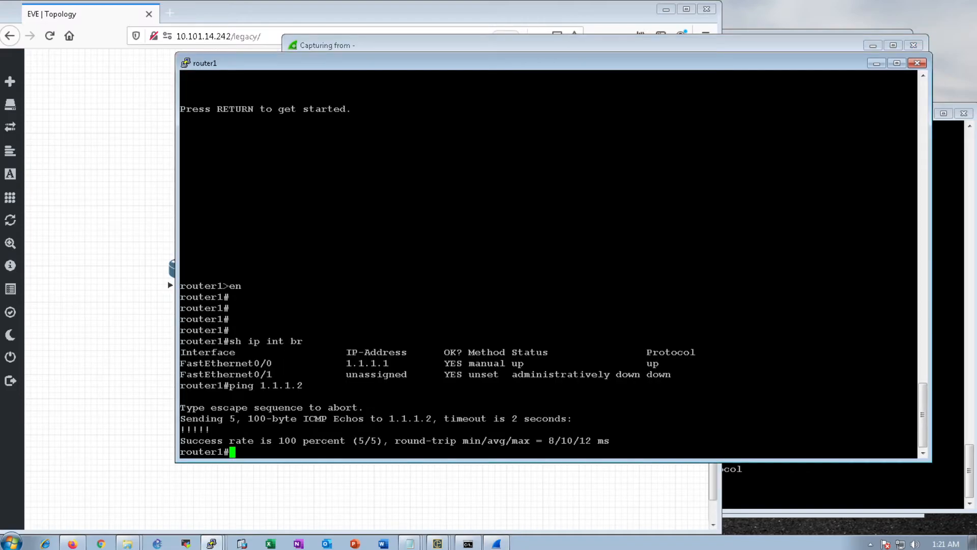
# Bring router1's capture window forward, showing ten ICMP pings between 1.1.1.1 and 1.1.1.2.
pyautogui.click(329, 44)
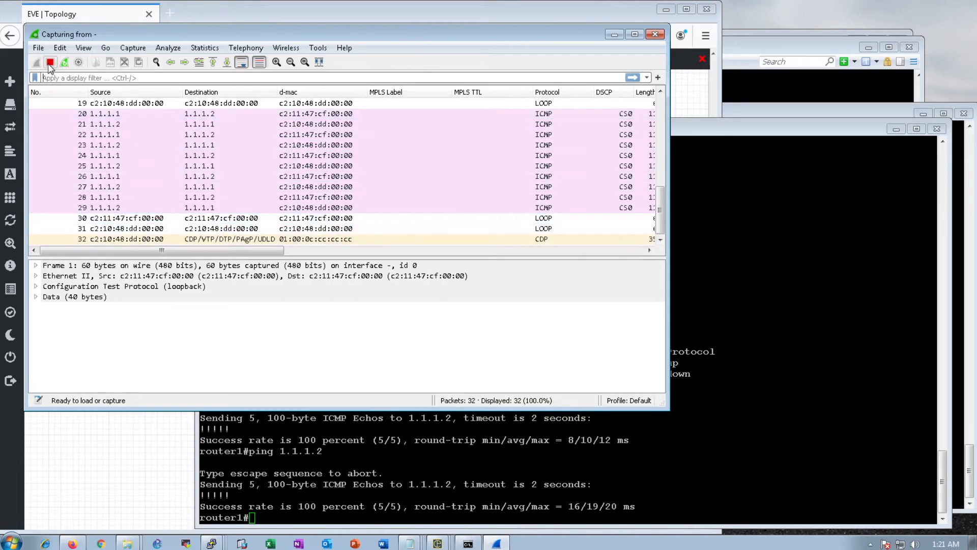
# Stop router1's capture and inspect packet 21's ICMP echo reply with 9.830 ms response time.
pyautogui.click(50, 63)
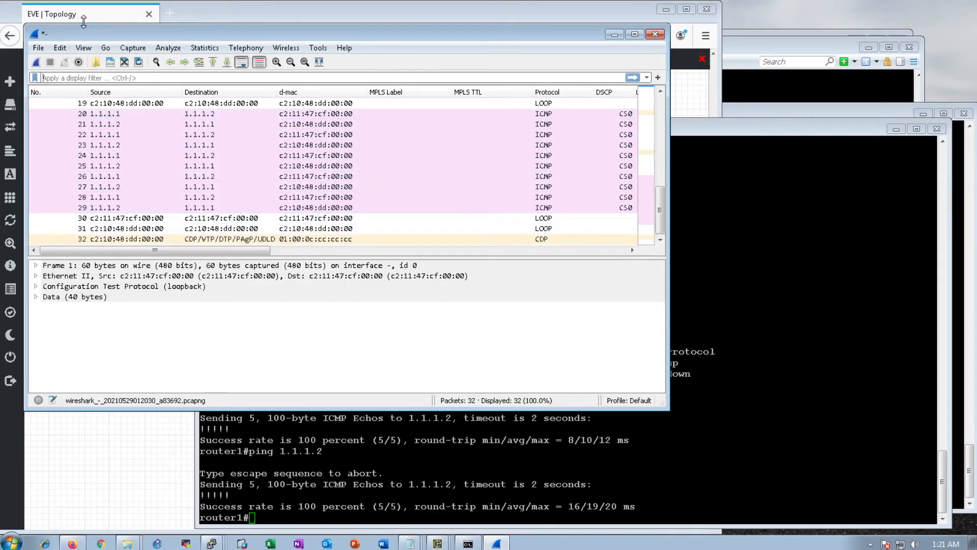
pyautogui.click(199, 104)
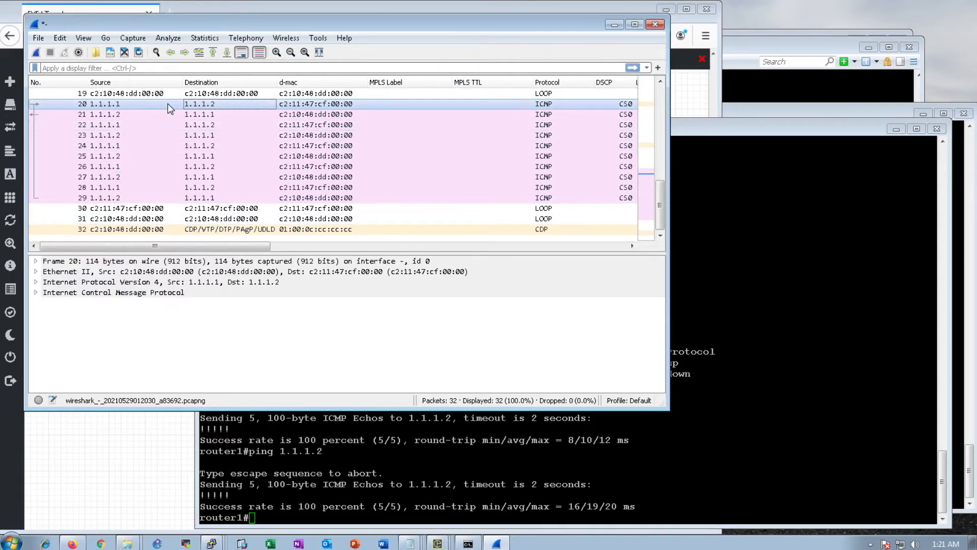
pyautogui.moveTo(561, 105)
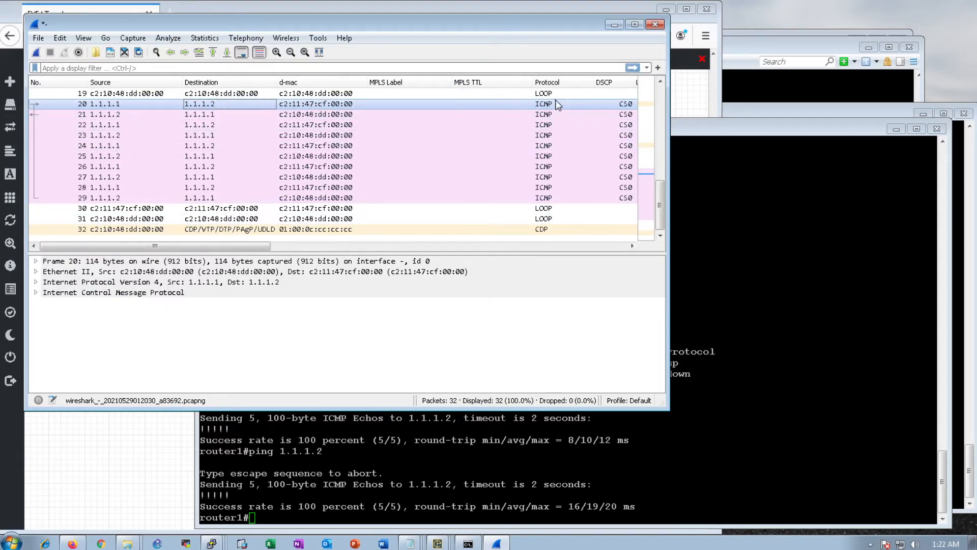
pyautogui.moveTo(36, 293)
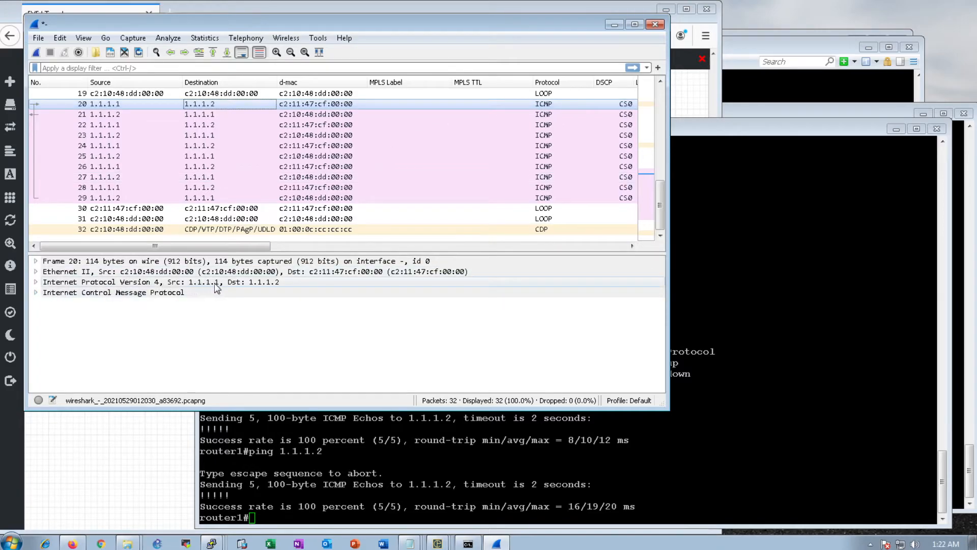
pyautogui.moveTo(278, 289)
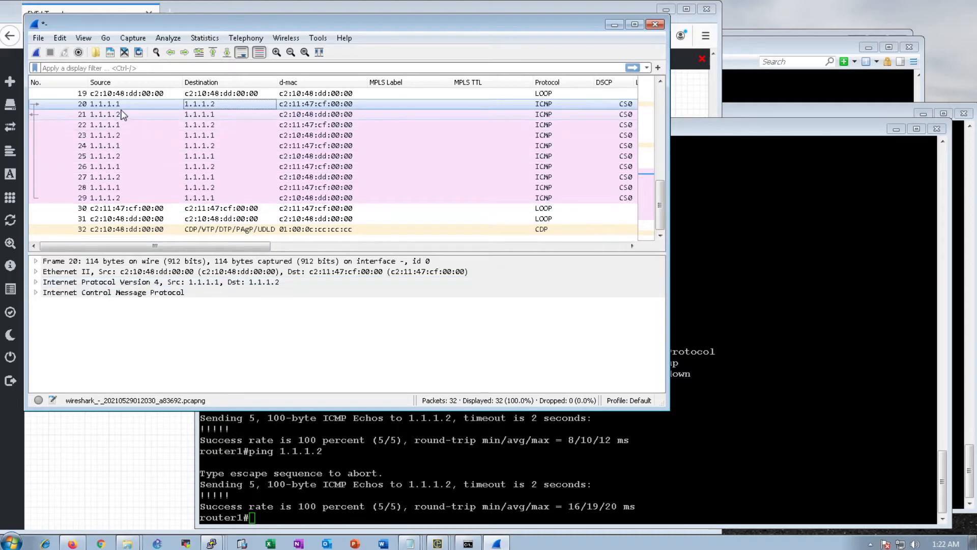
pyautogui.click(124, 114)
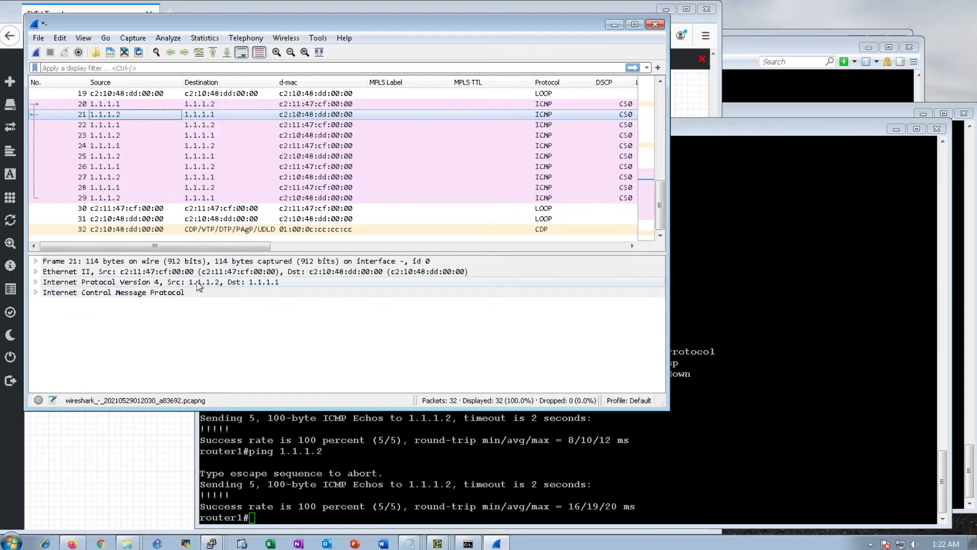
pyautogui.moveTo(277, 286)
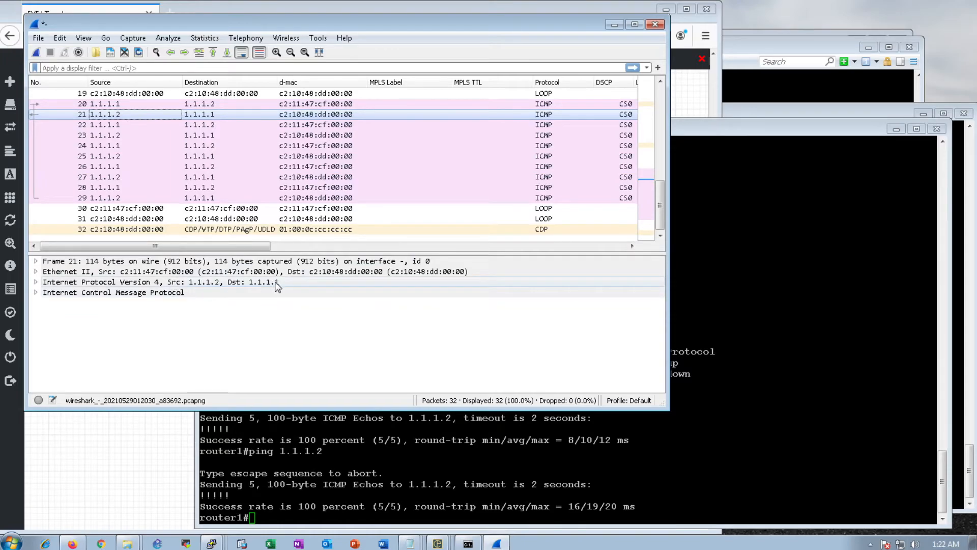
pyautogui.click(34, 292)
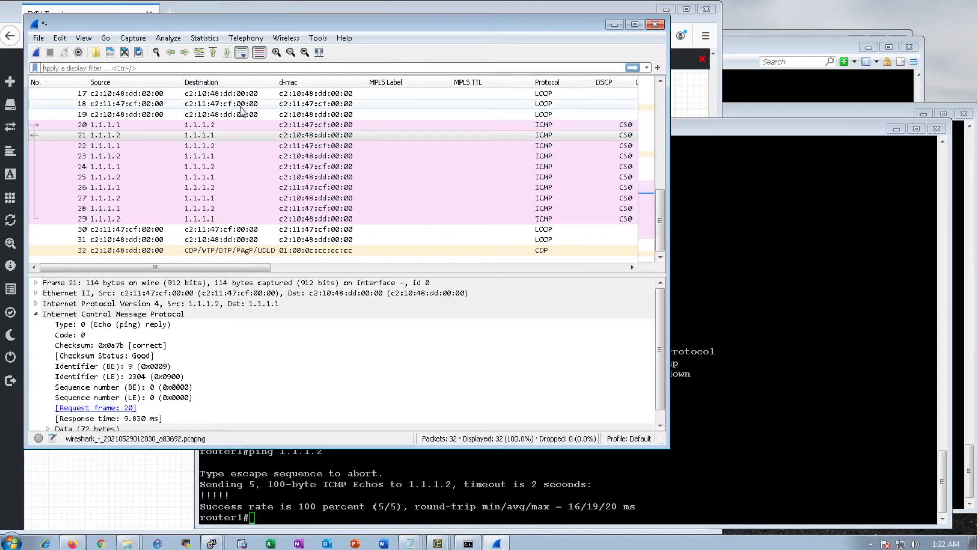
# Filter the capture with 'icmp', leaving only the 10 ping packets of 32.
pyautogui.write('icmp')
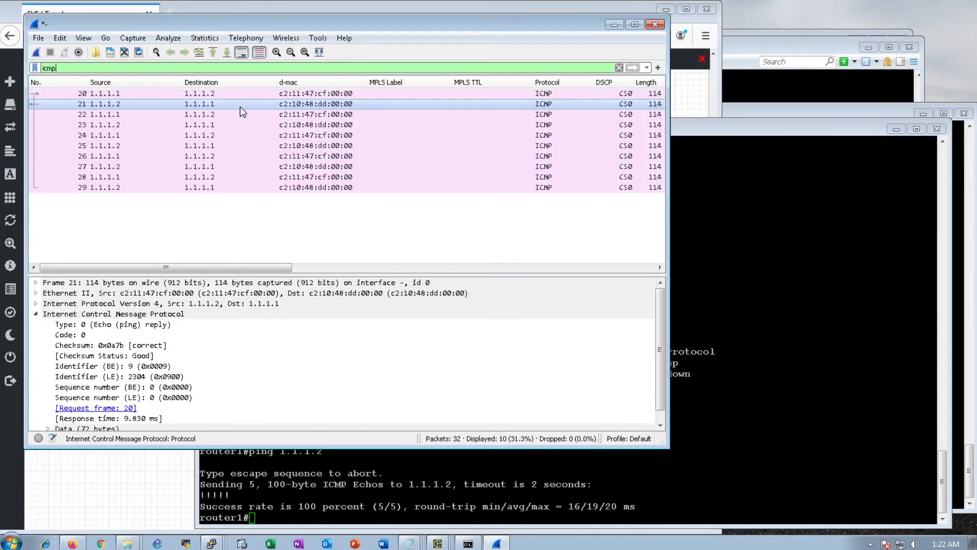
pyautogui.moveTo(246, 151)
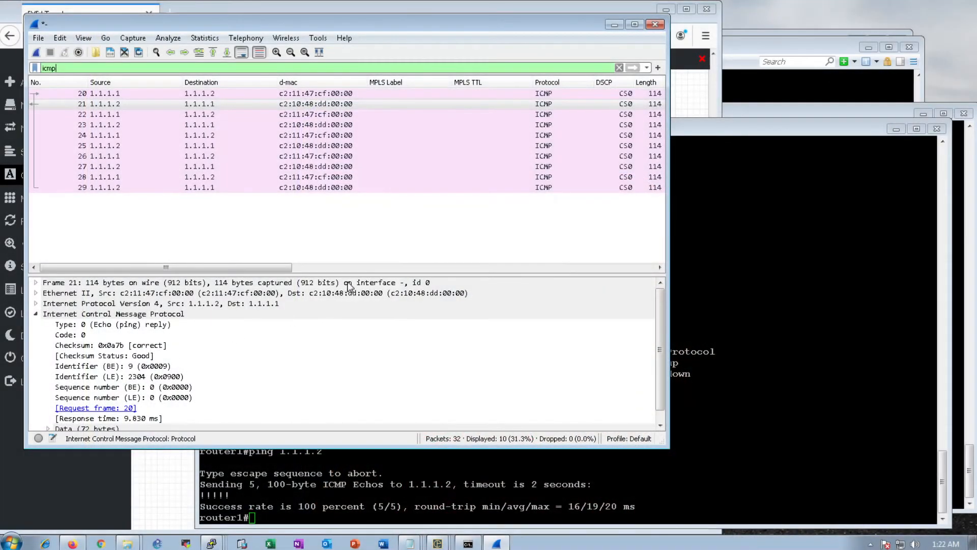
pyautogui.click(618, 67)
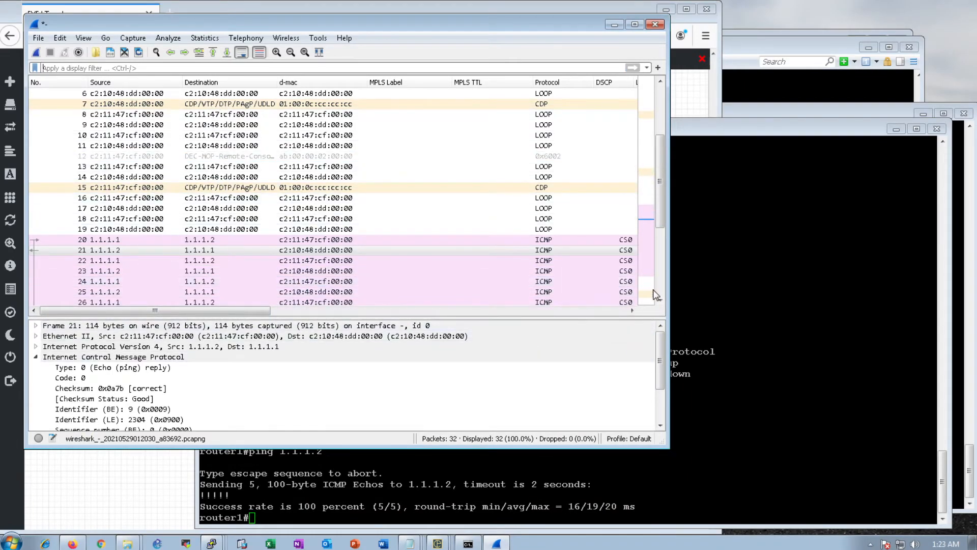
pyautogui.scroll(-3)
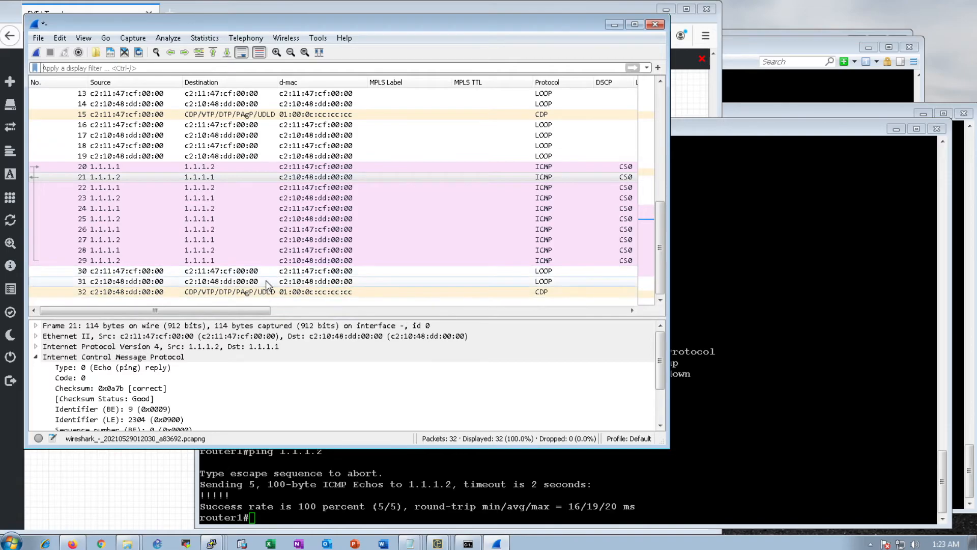
pyautogui.moveTo(165, 82)
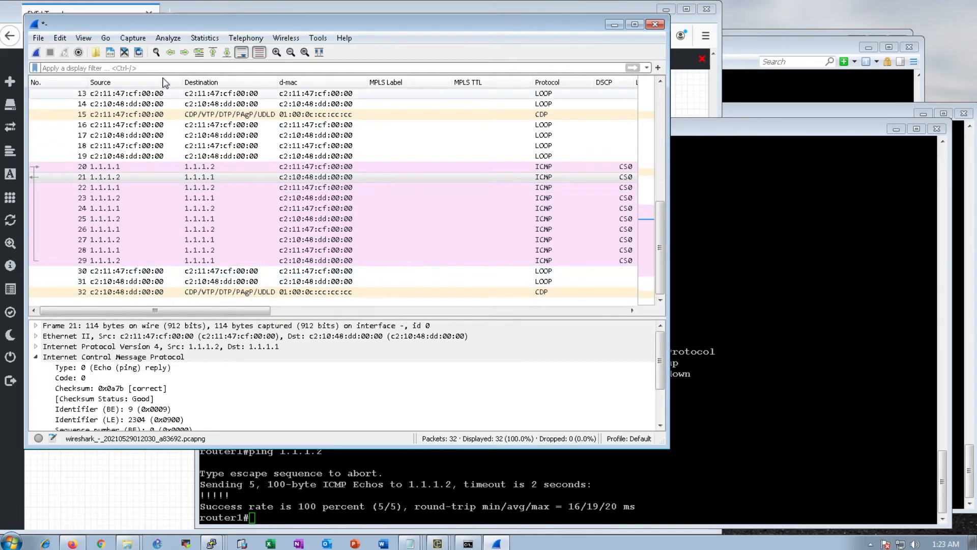
pyautogui.write('icmp')
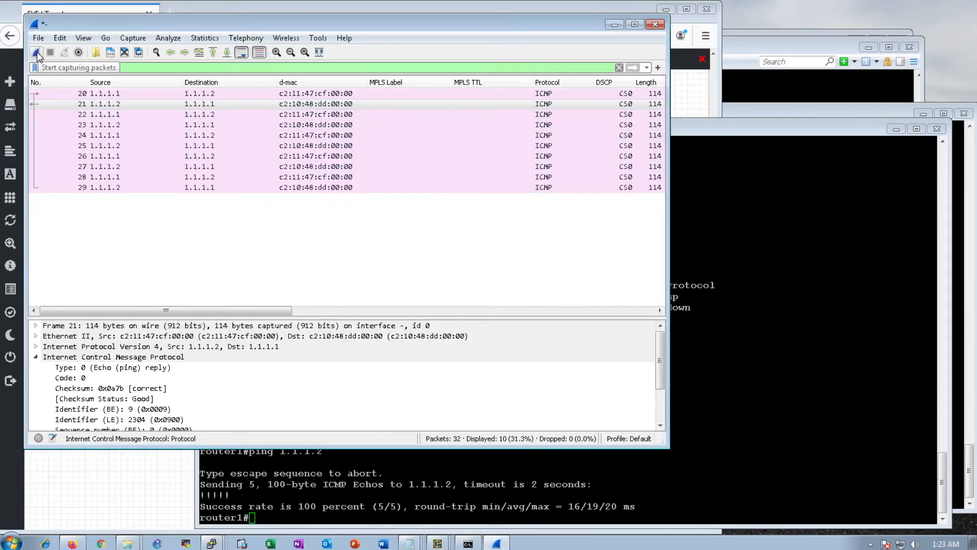
# Discard the old capture without saving, dismiss the pipe error, and close Wireshark.
pyautogui.click(36, 52)
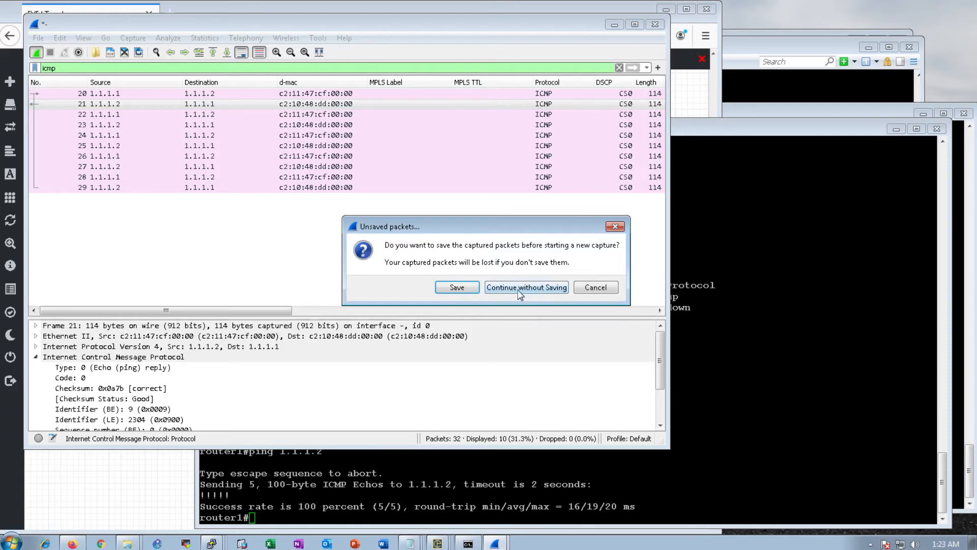
pyautogui.click(527, 287)
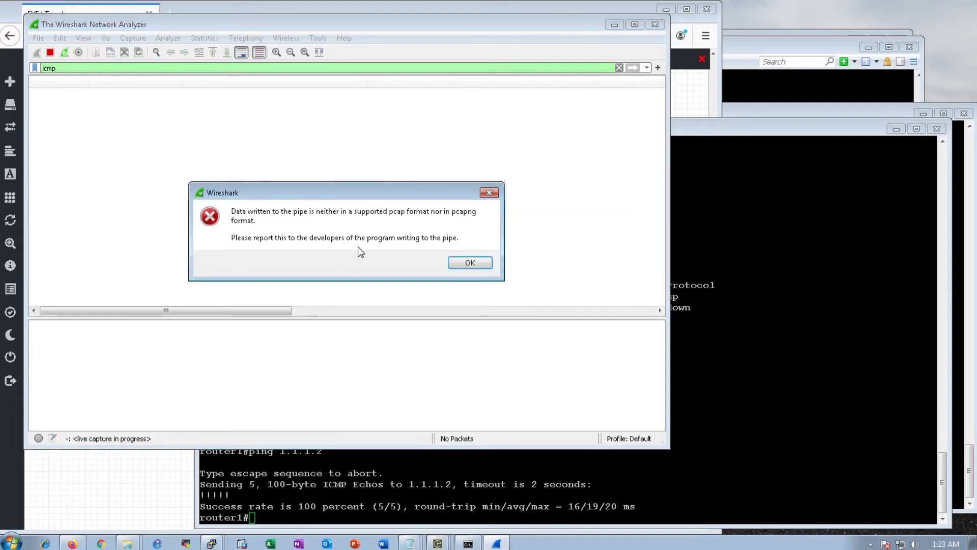
pyautogui.click(470, 262)
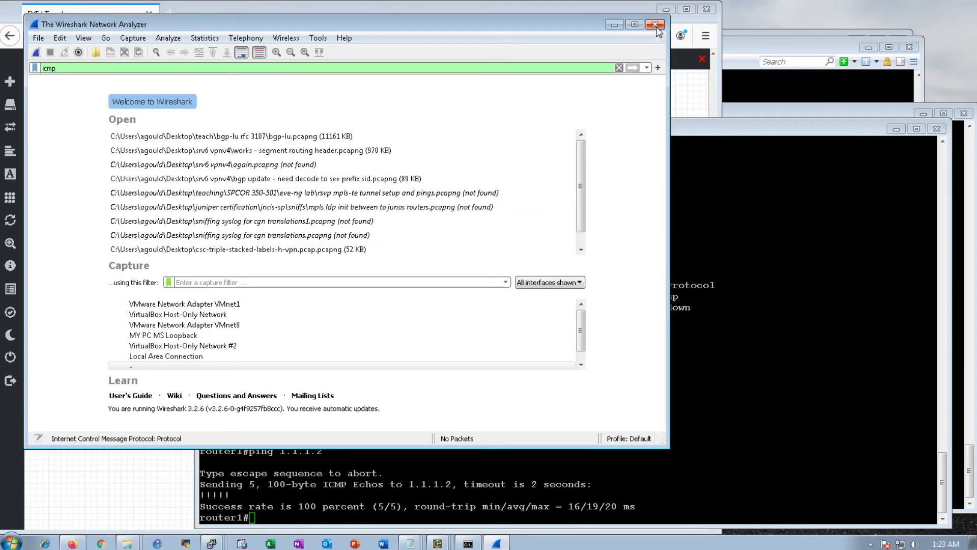
pyautogui.click(655, 24)
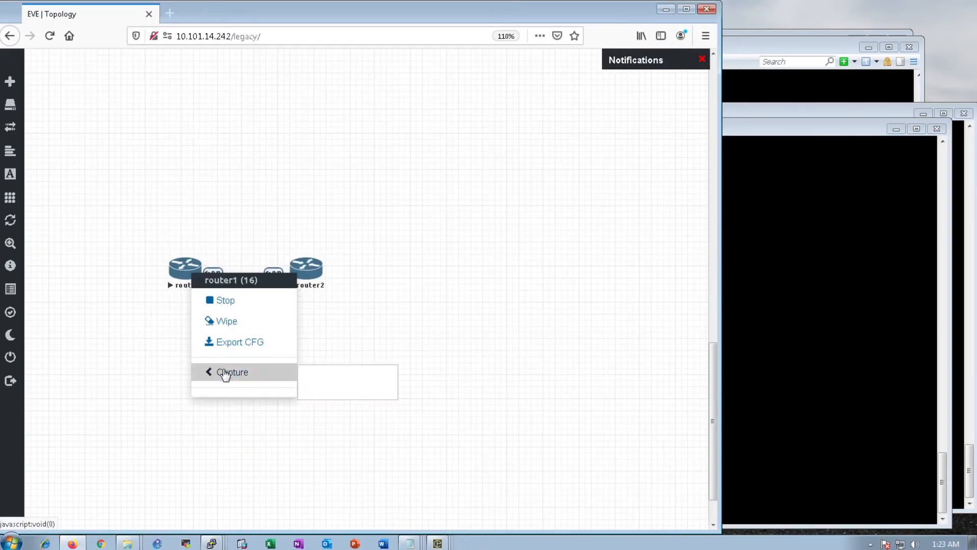
# Relaunch the Wireshark capture on router1's fa0/0 interface.
pyautogui.click(232, 372)
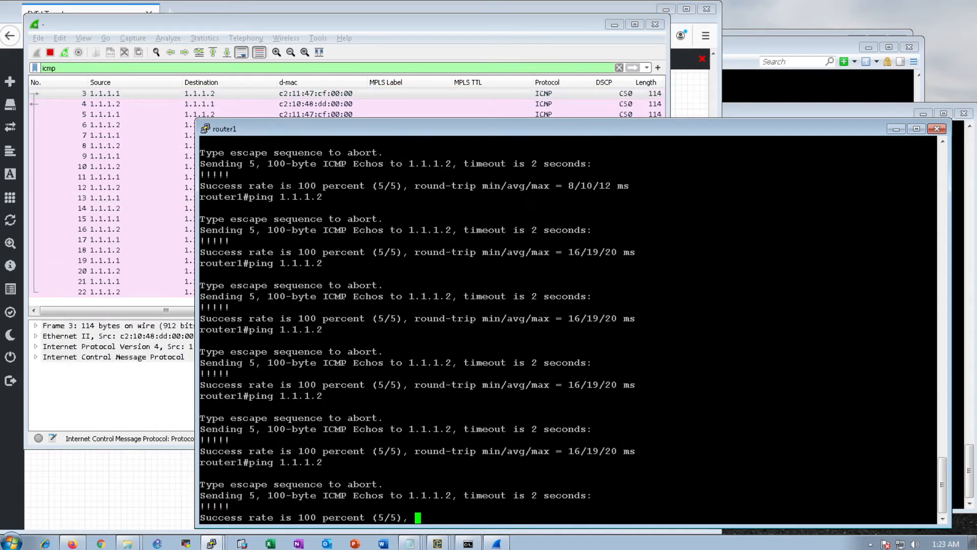
# Repeat the ping to 1.1.1.2 from router1's console.
pyautogui.press('Enter')
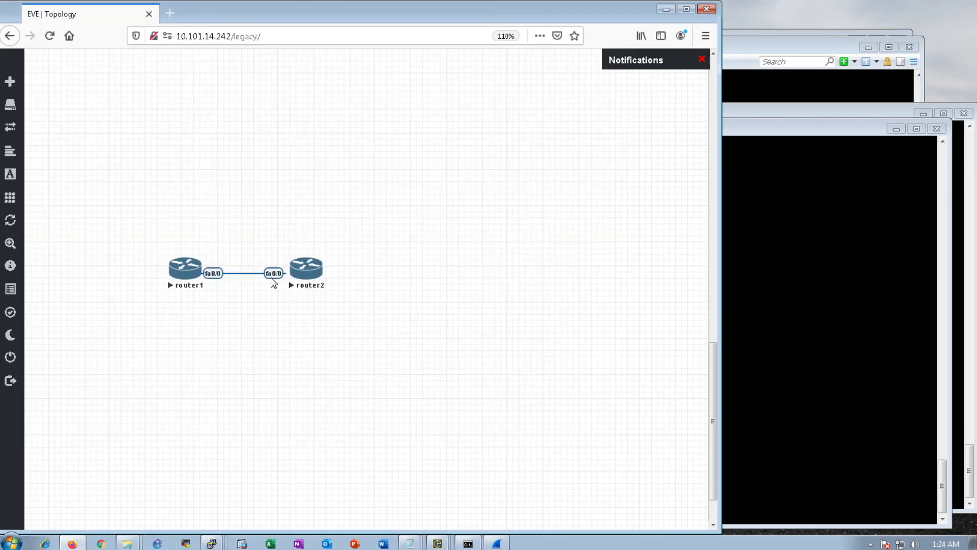
# Start a Wireshark capture on router2's fa0/0 interface.
pyautogui.rightClick(306, 267)
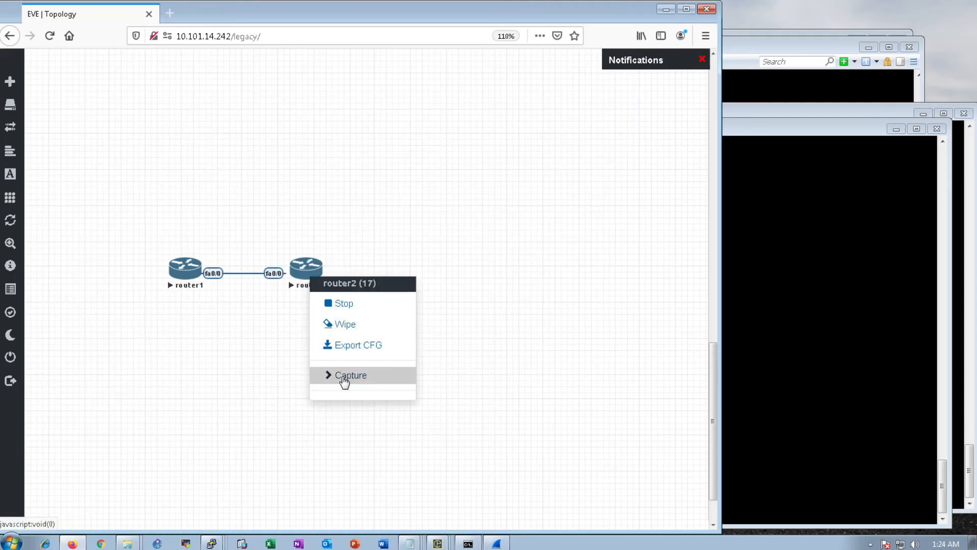
pyautogui.click(352, 374)
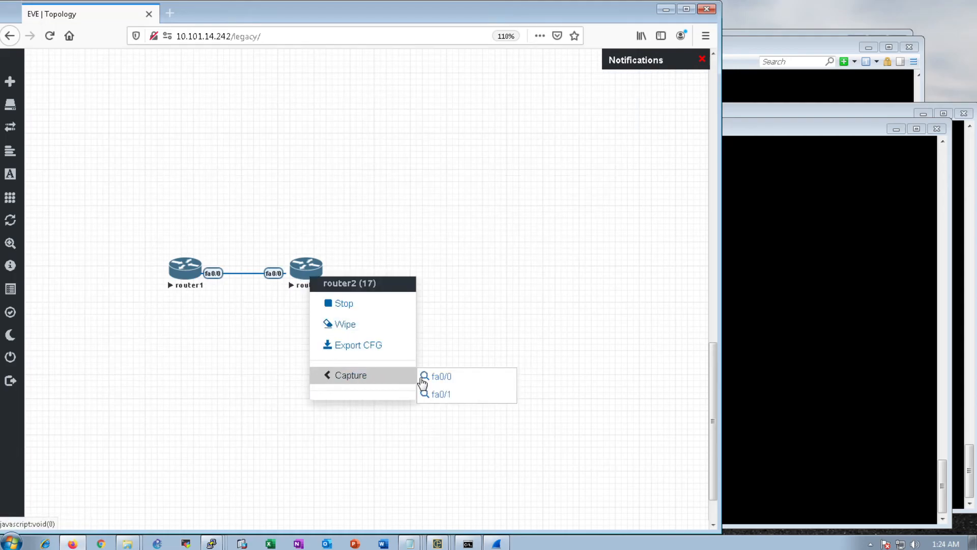
pyautogui.click(440, 376)
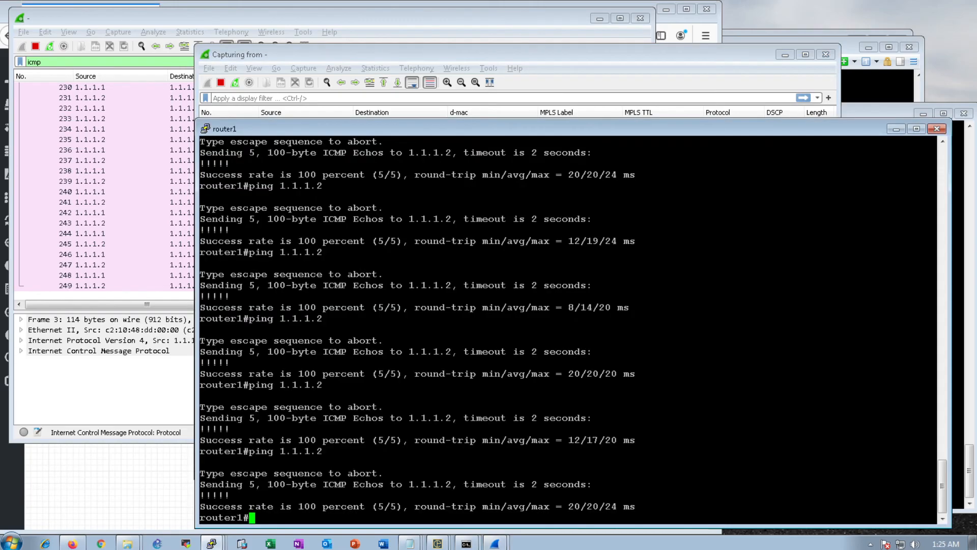
pyautogui.moveTo(392, 134)
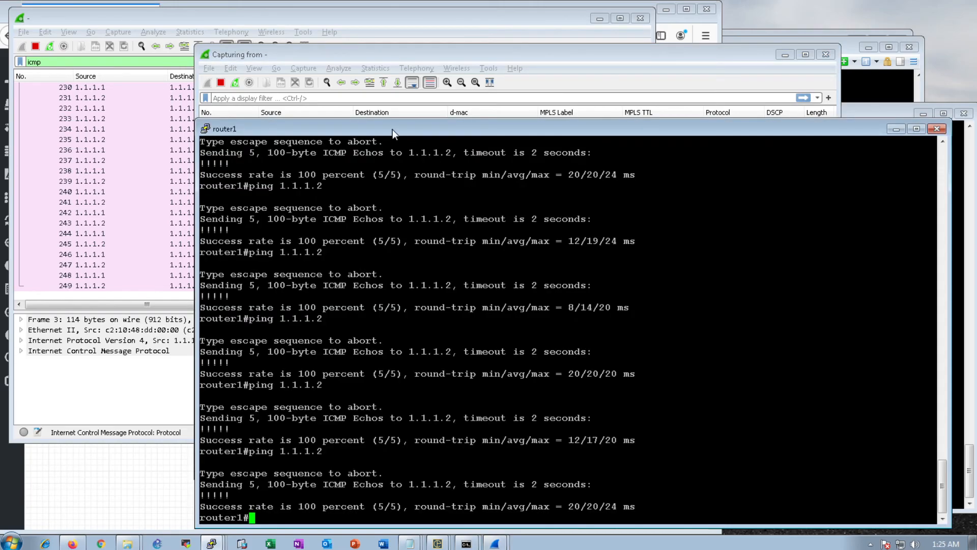